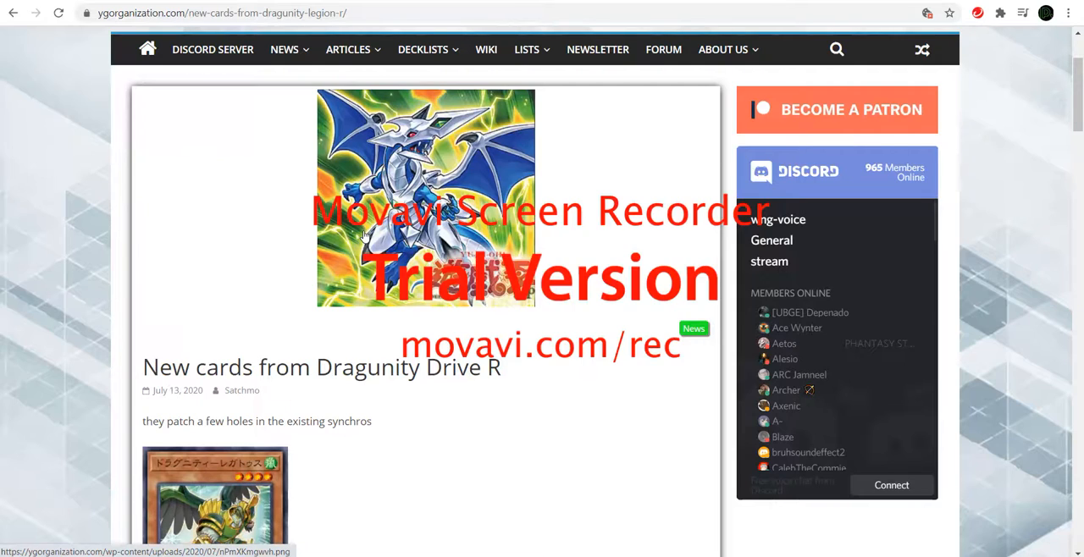
- Scroll past the header image to the article title and Dragunity Legatus's effect text
scroll(down, 3)
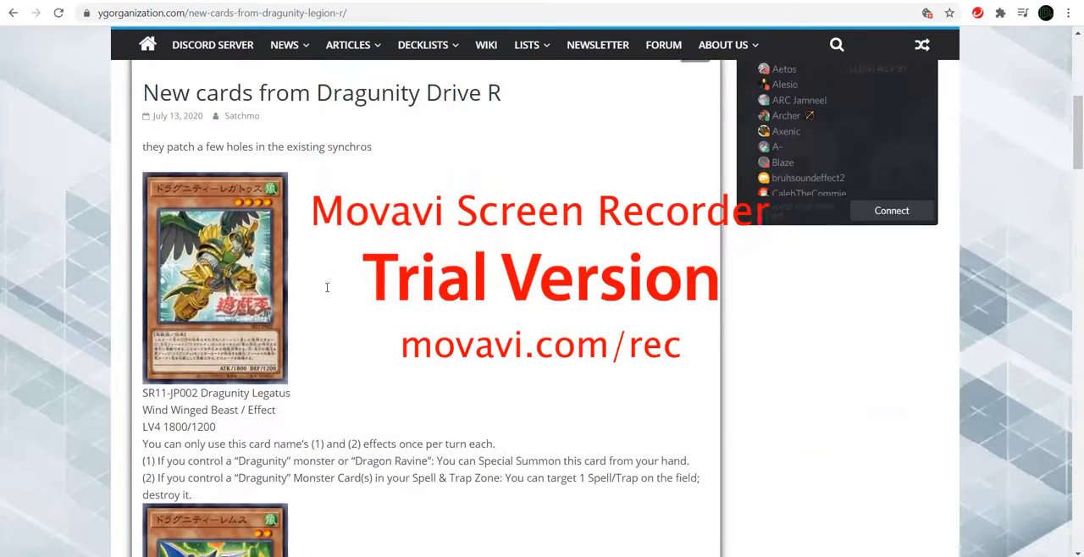
scroll(down, 3)
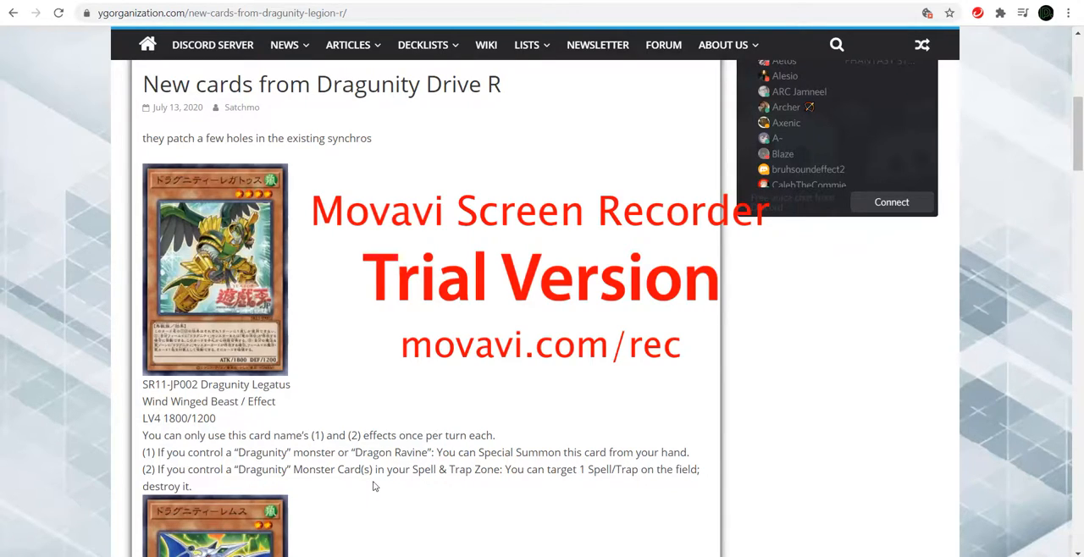
mouse_move(593, 493)
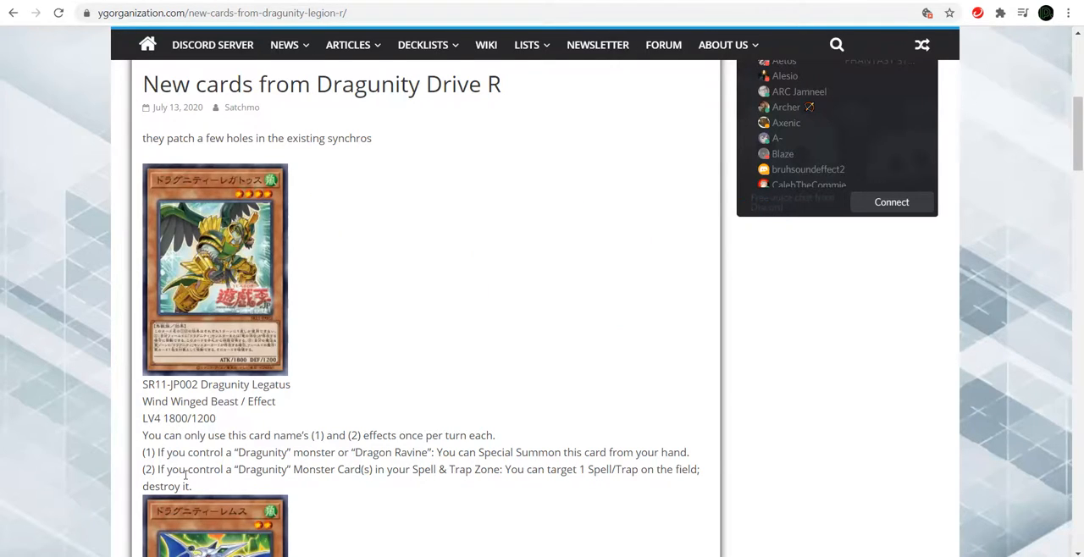
- Scroll below Dragunity Legatus to reveal the Dragunity Remus card and its complete effect
scroll(down, 3)
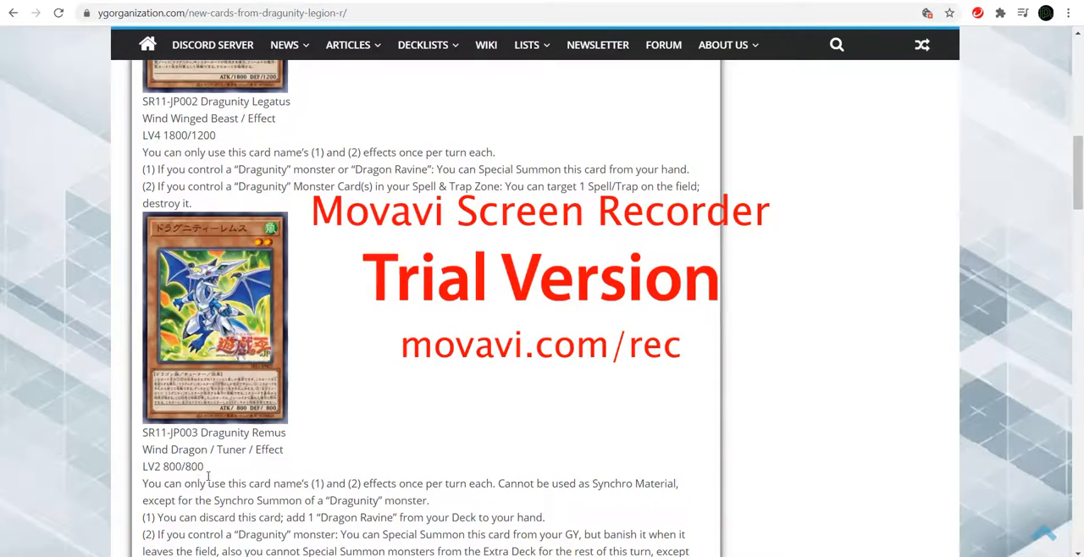
scroll(down, 3)
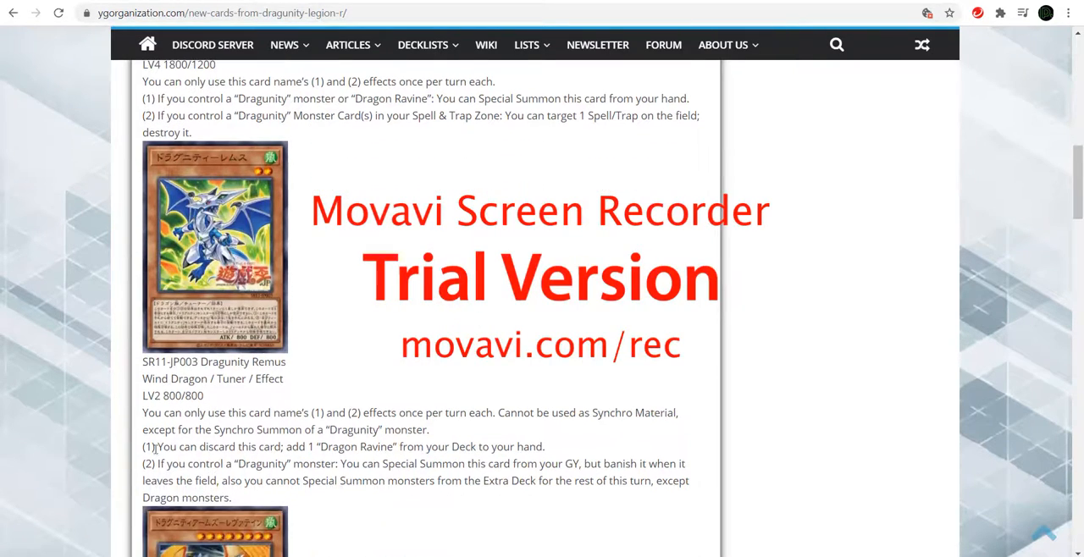
mouse_move(339, 426)
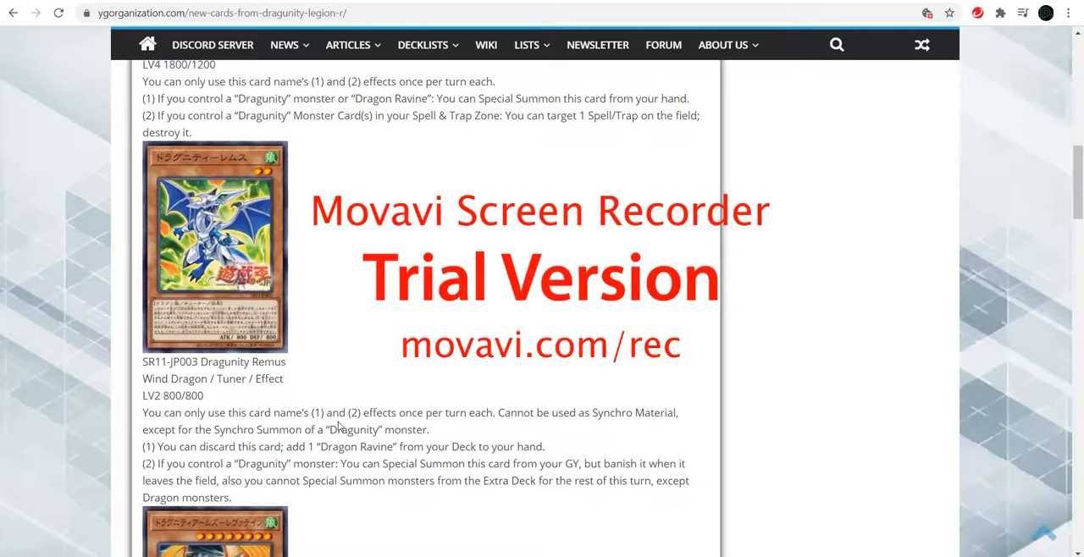
mouse_move(430, 432)
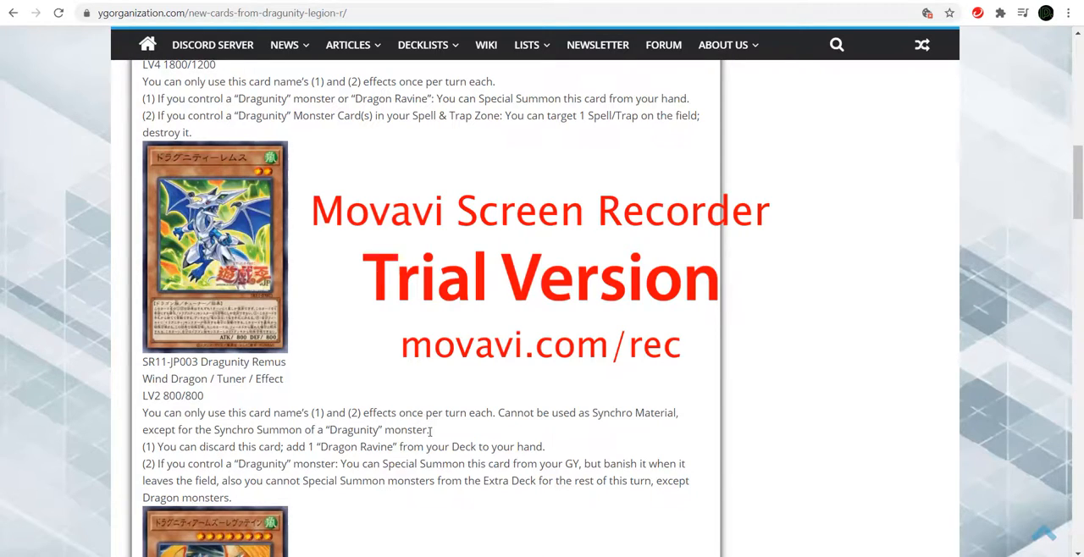
mouse_move(593, 426)
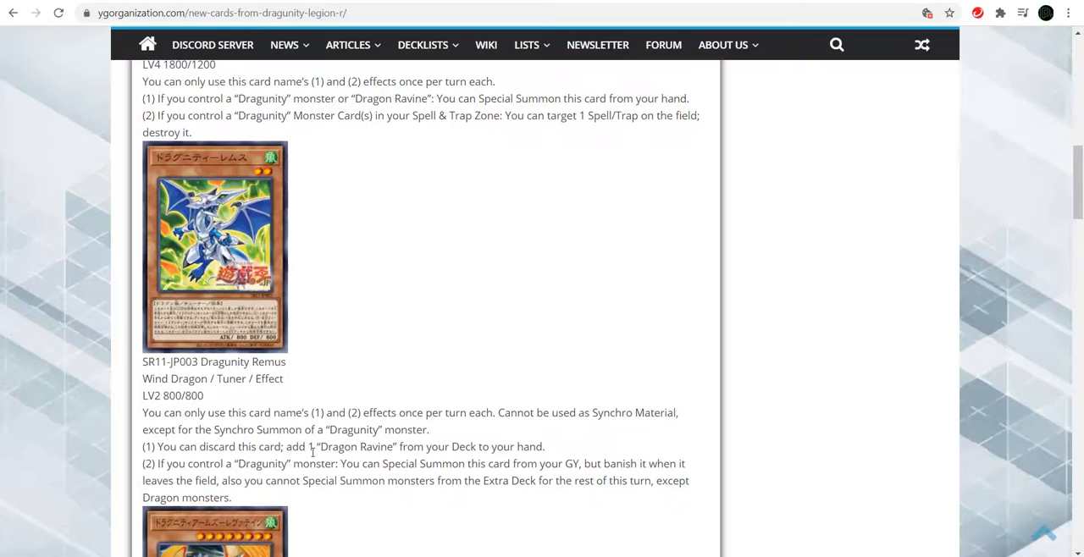
mouse_move(472, 452)
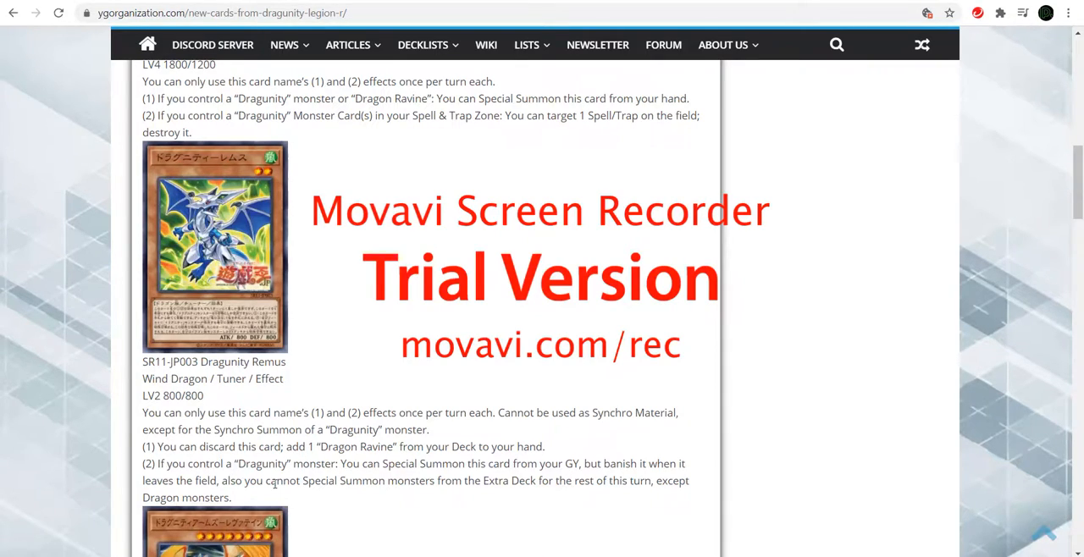
mouse_move(542, 502)
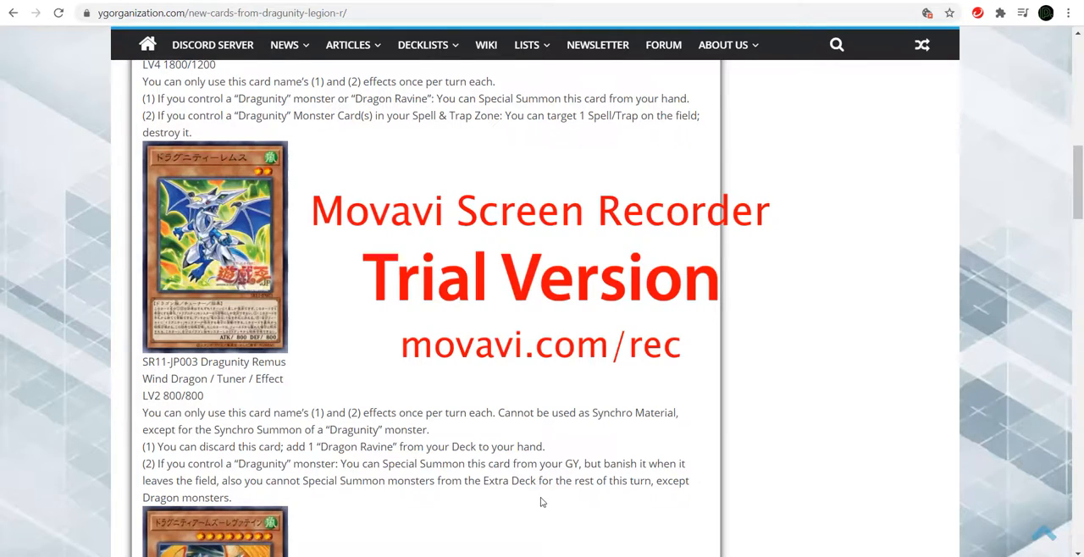
mouse_move(263, 505)
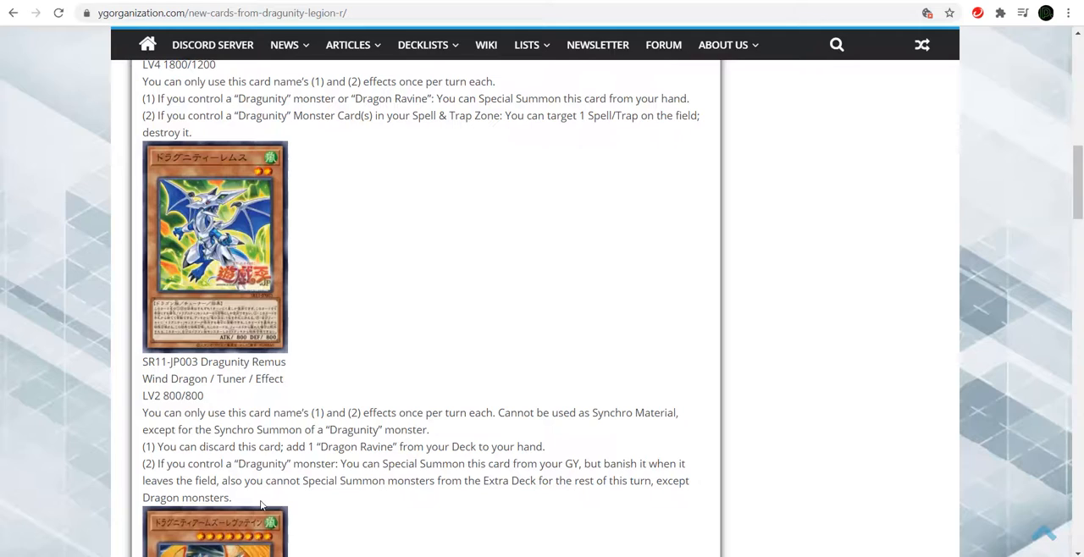
- Scroll down through the card images toward Dragon Ravine, then nudge back up slightly
scroll(down, 3)
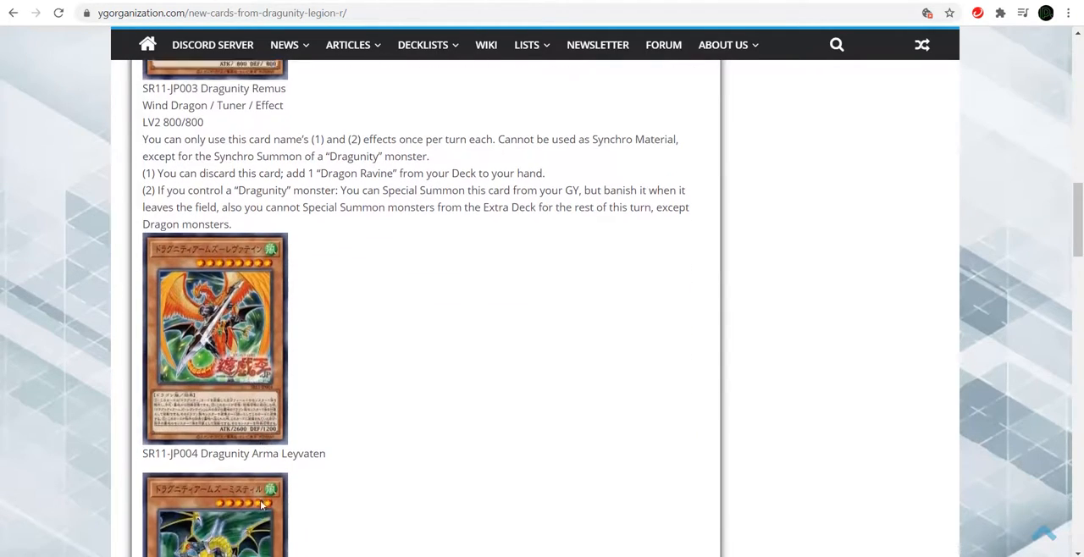
scroll(down, 3)
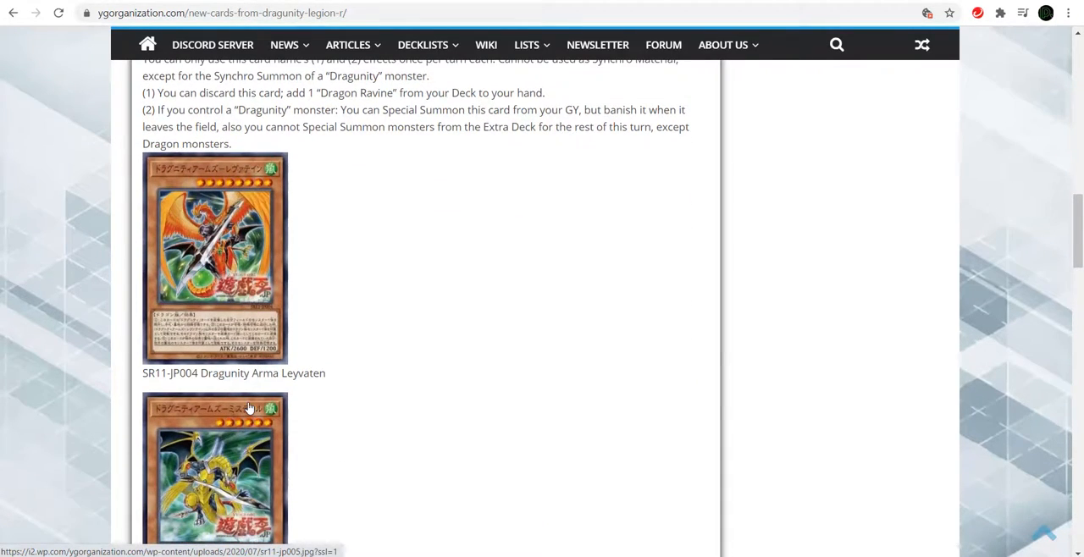
scroll(down, 3)
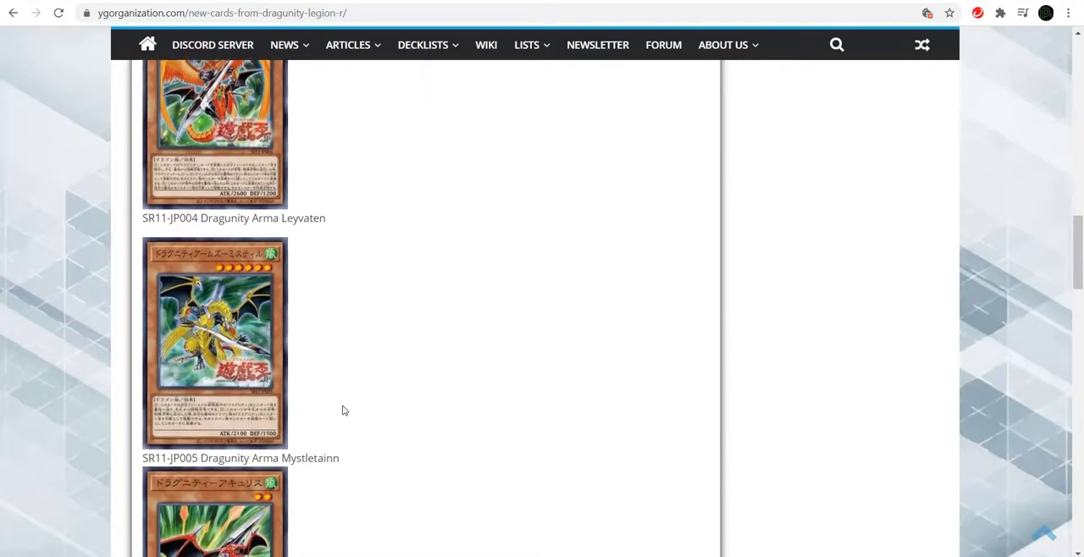
scroll(down, 3)
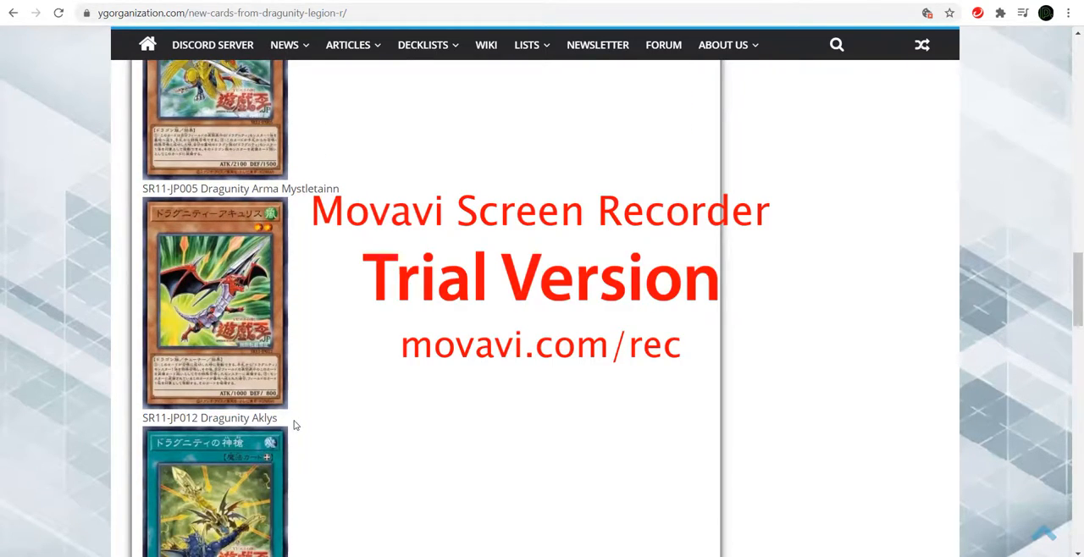
scroll(down, 3)
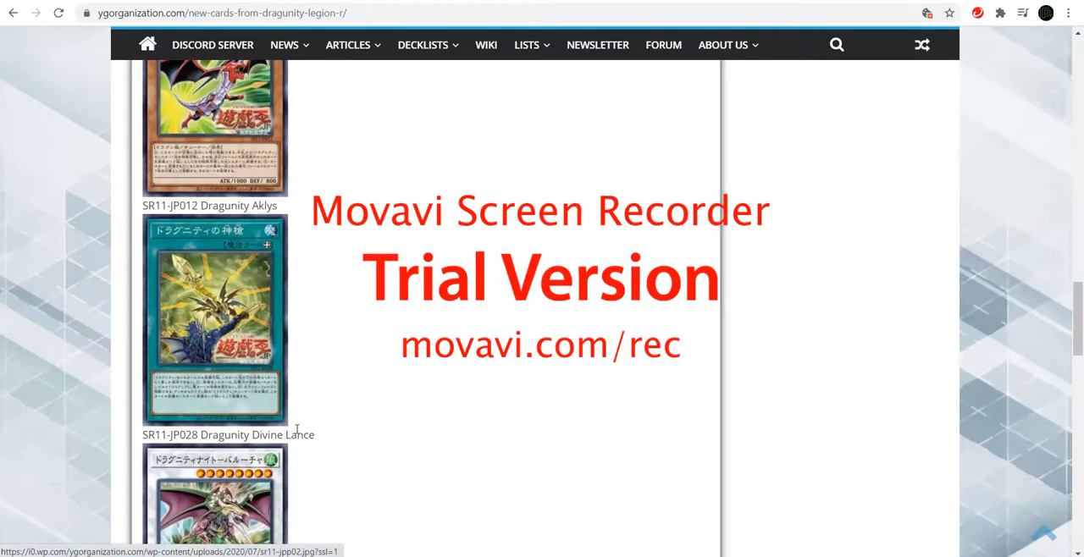
scroll(down, 3)
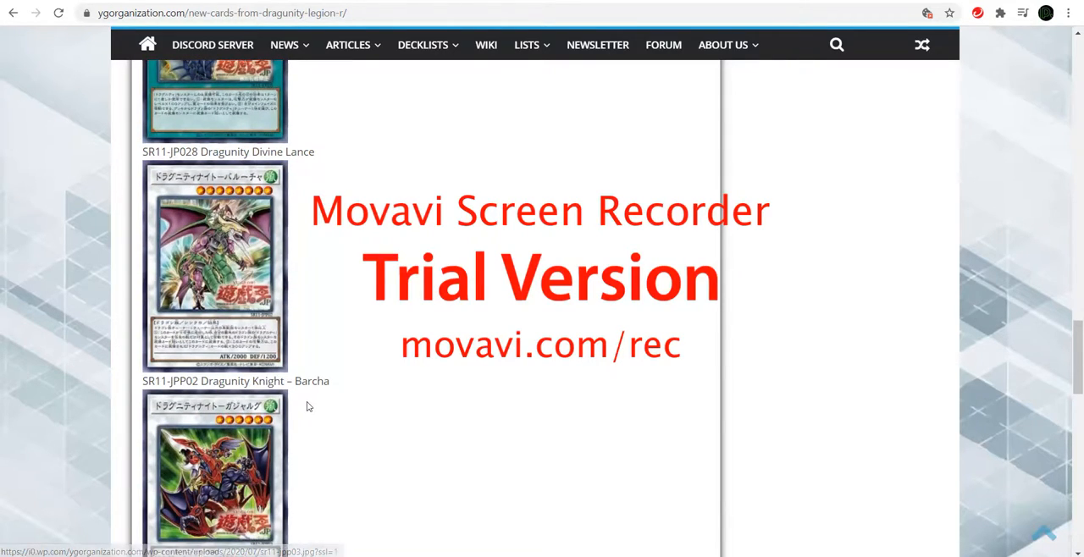
scroll(down, 3)
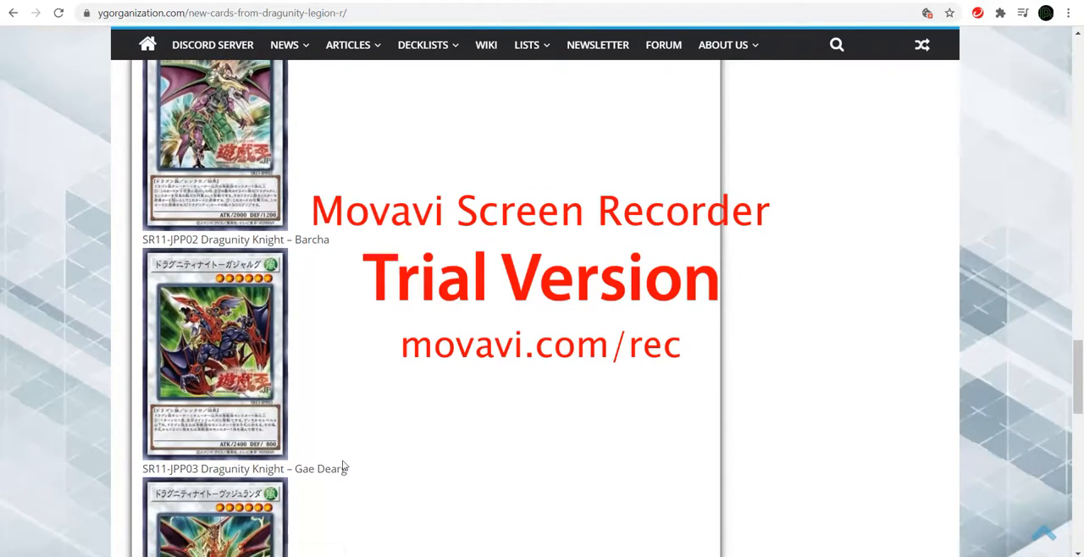
scroll(down, 3)
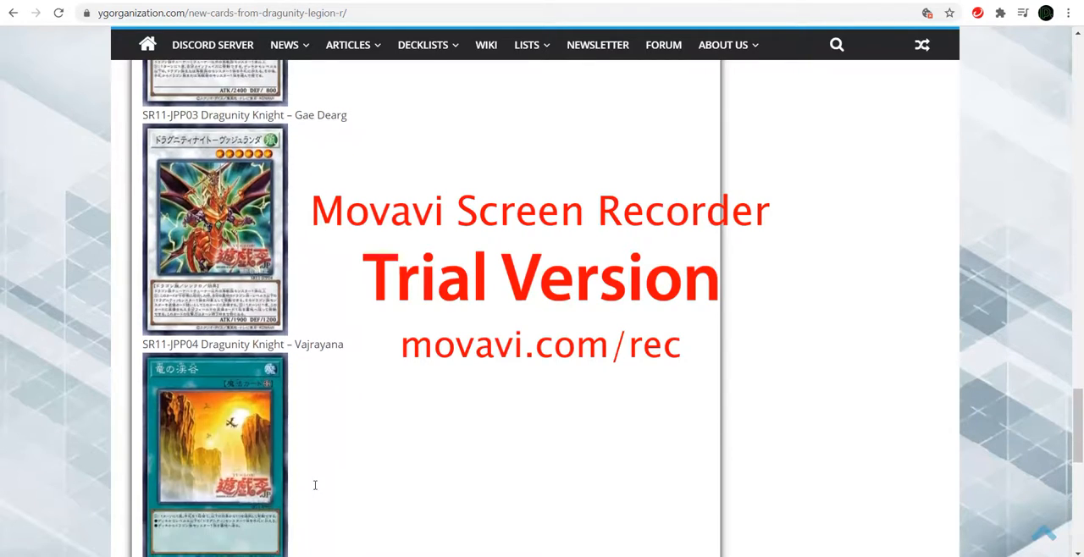
scroll(down, 3)
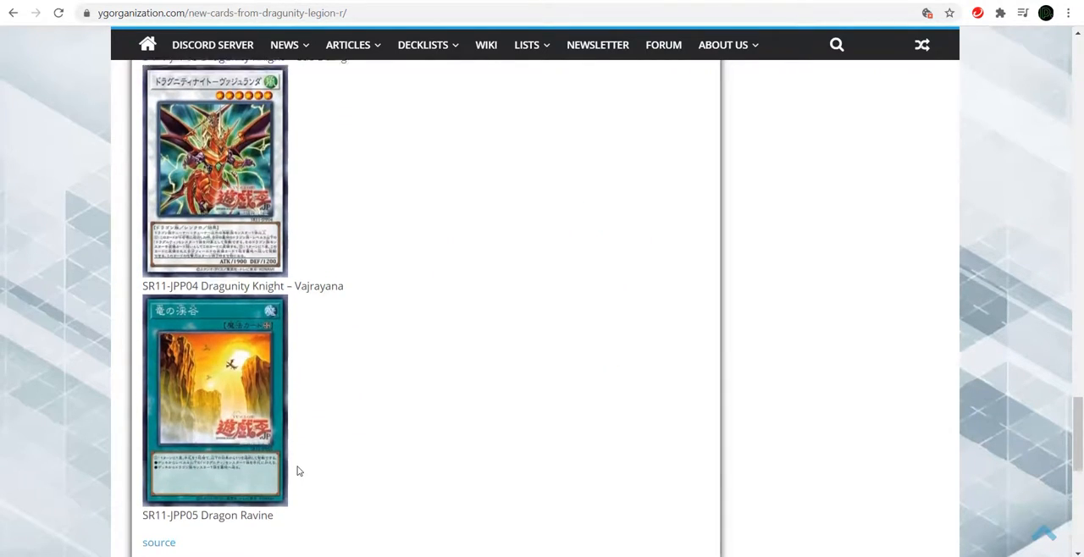
scroll(up, 3)
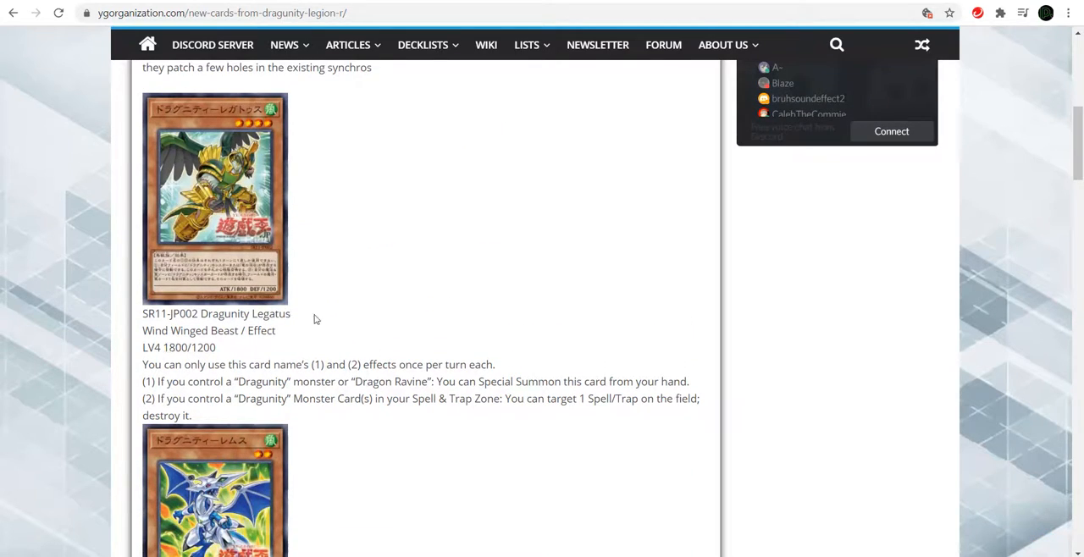
mouse_move(169, 147)
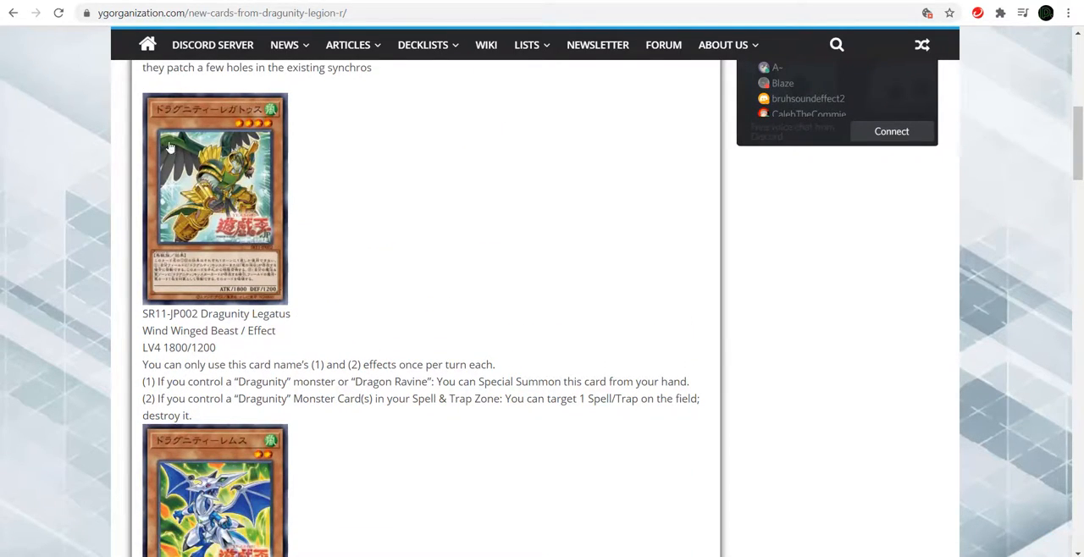
mouse_move(216, 207)
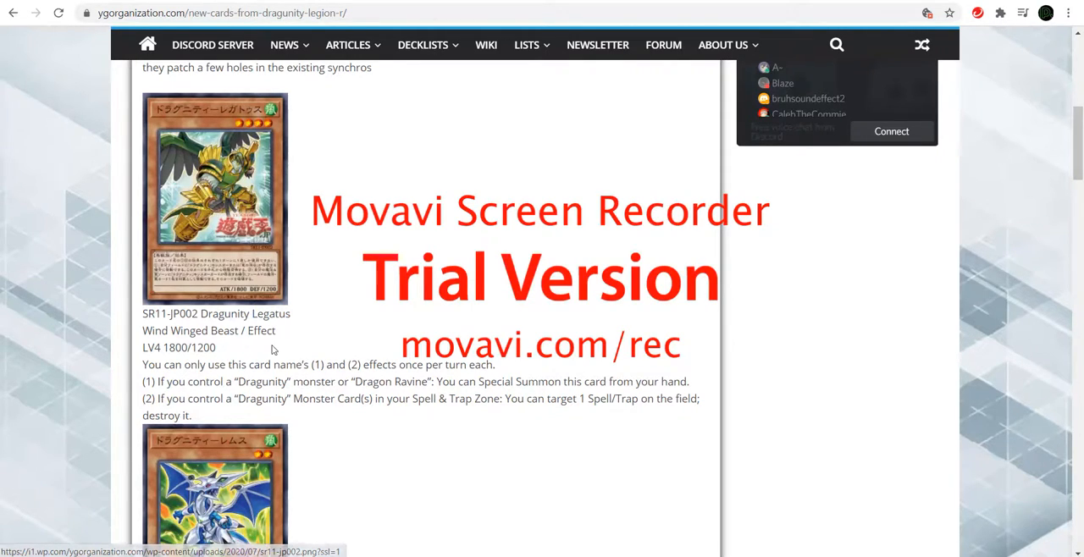
mouse_move(144, 262)
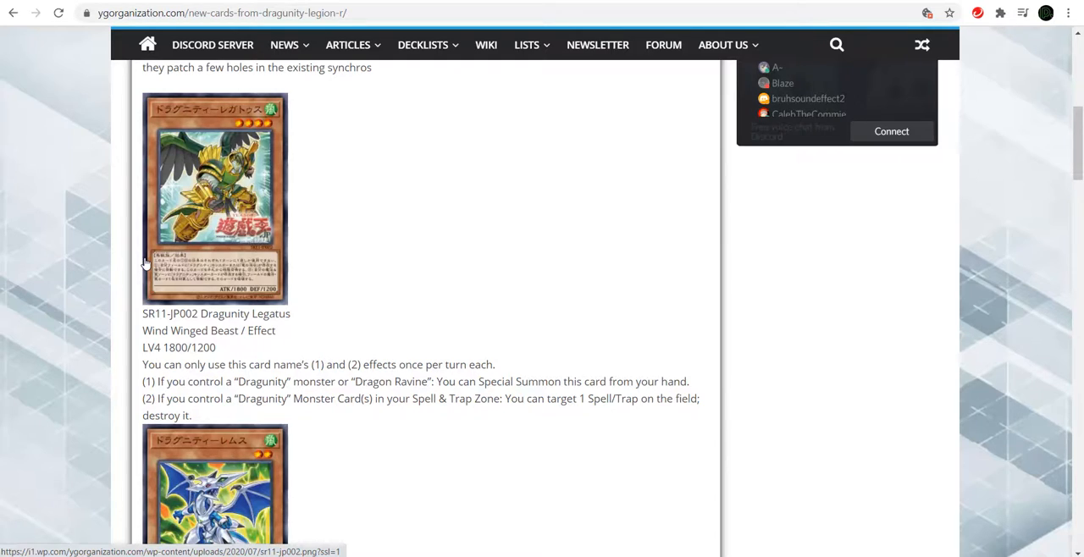
mouse_move(201, 248)
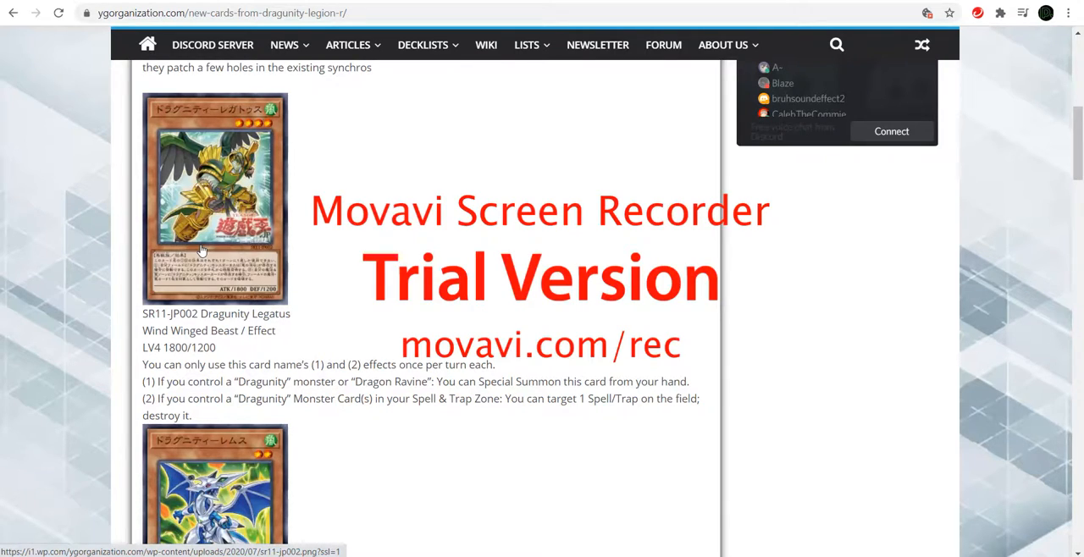
mouse_move(210, 265)
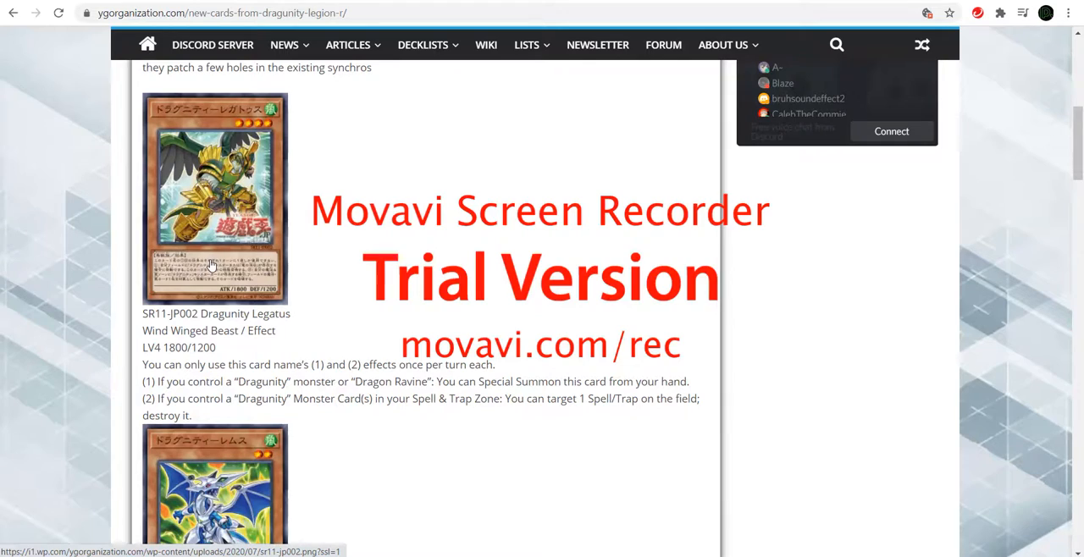
mouse_move(210, 269)
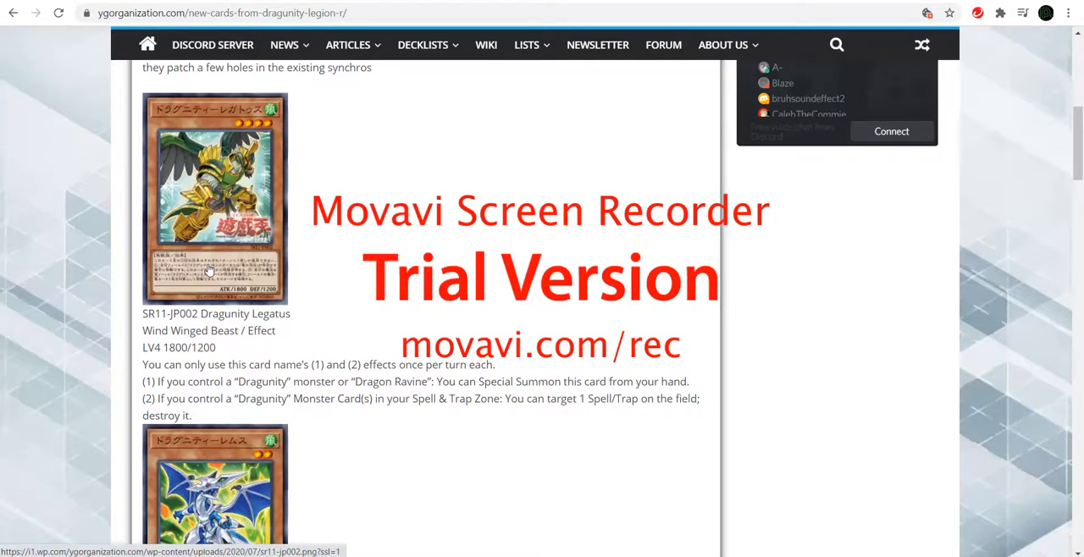
mouse_move(231, 329)
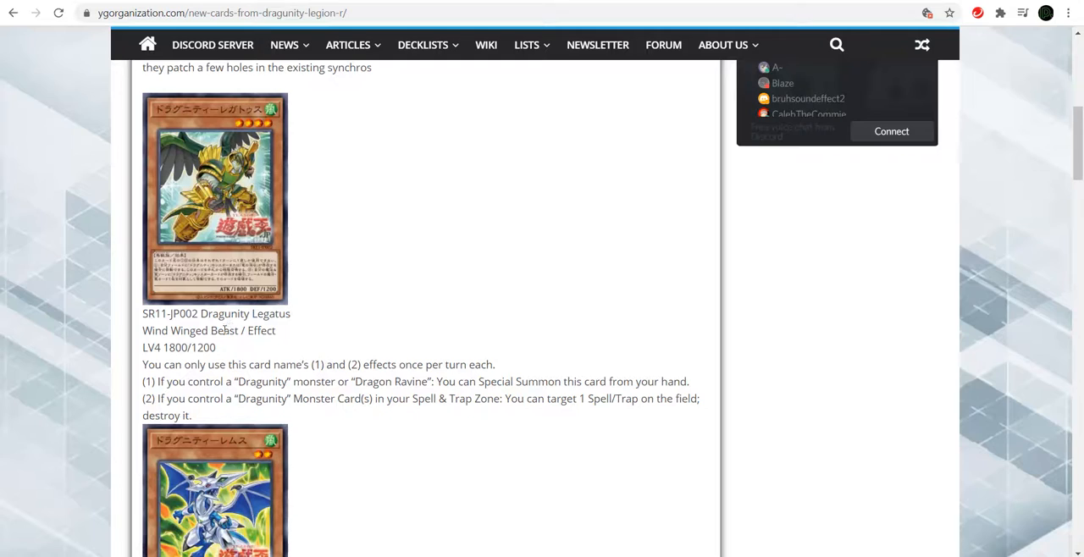
mouse_move(402, 264)
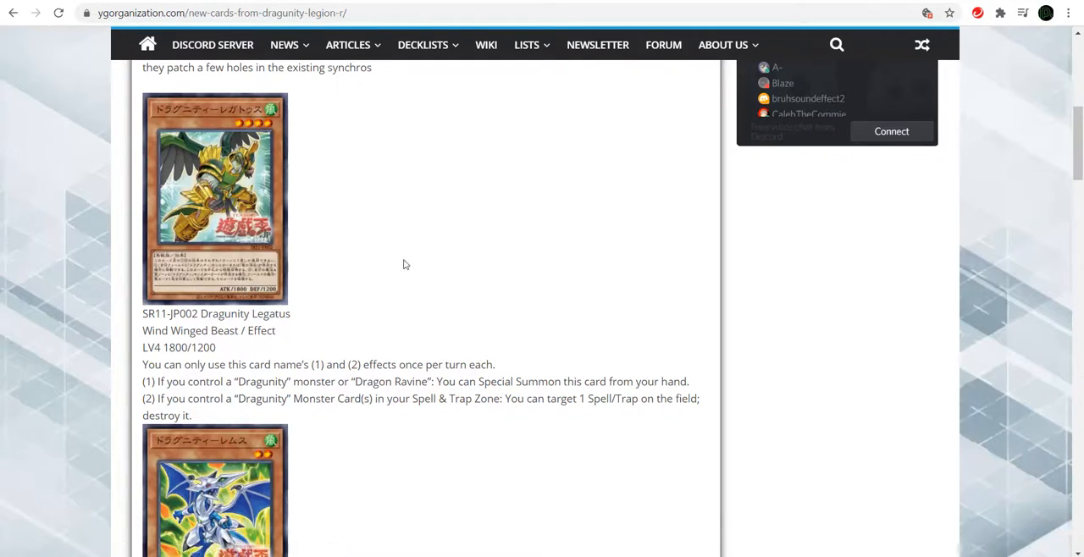
mouse_move(465, 214)
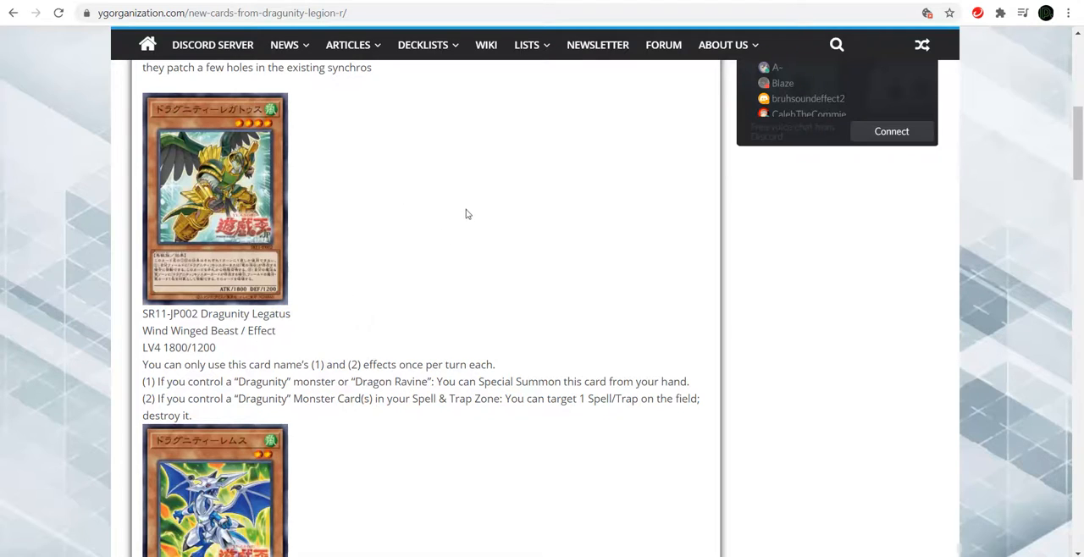
mouse_move(157, 301)
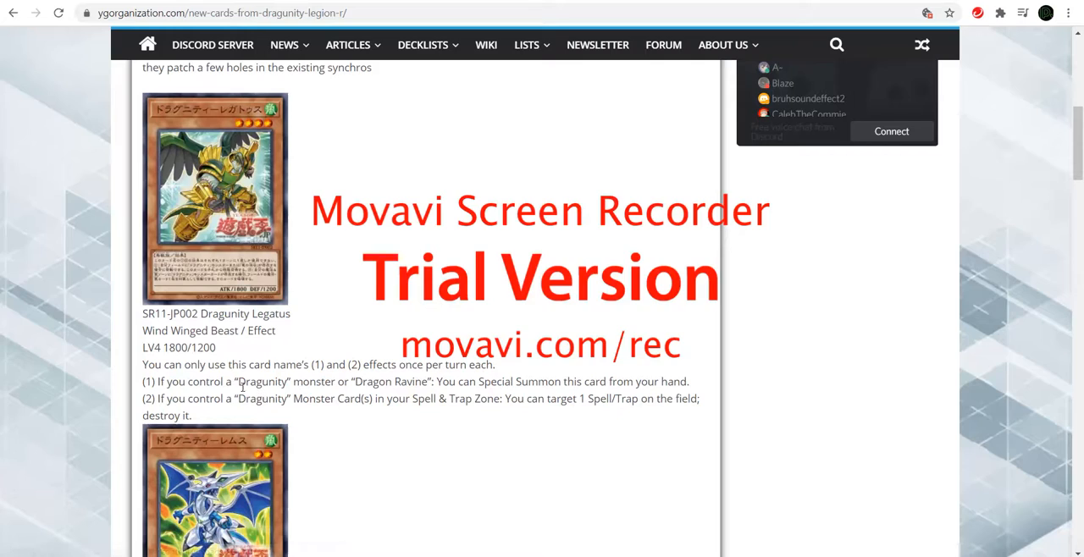
mouse_move(339, 354)
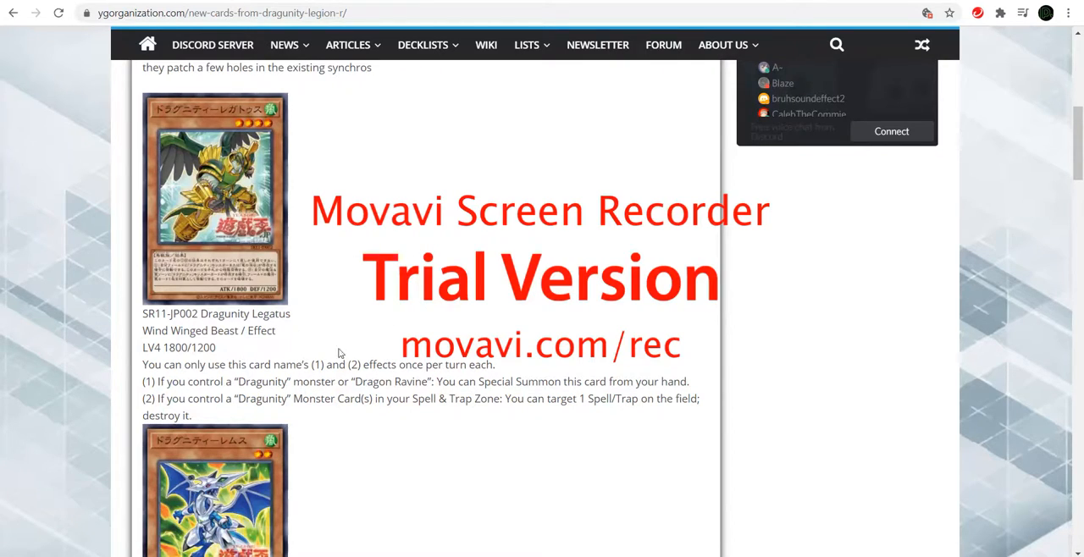
mouse_move(146, 212)
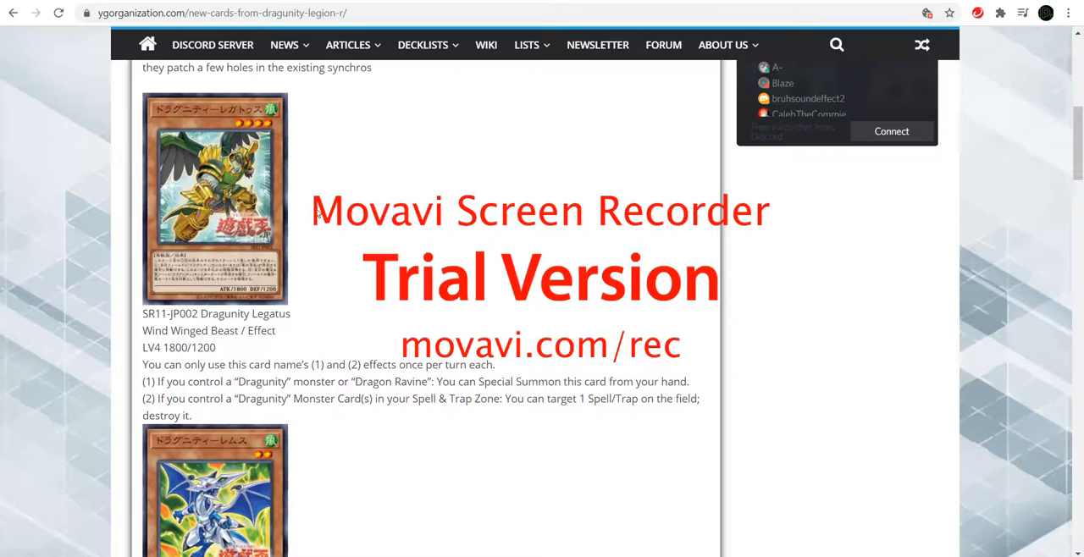
mouse_move(402, 382)
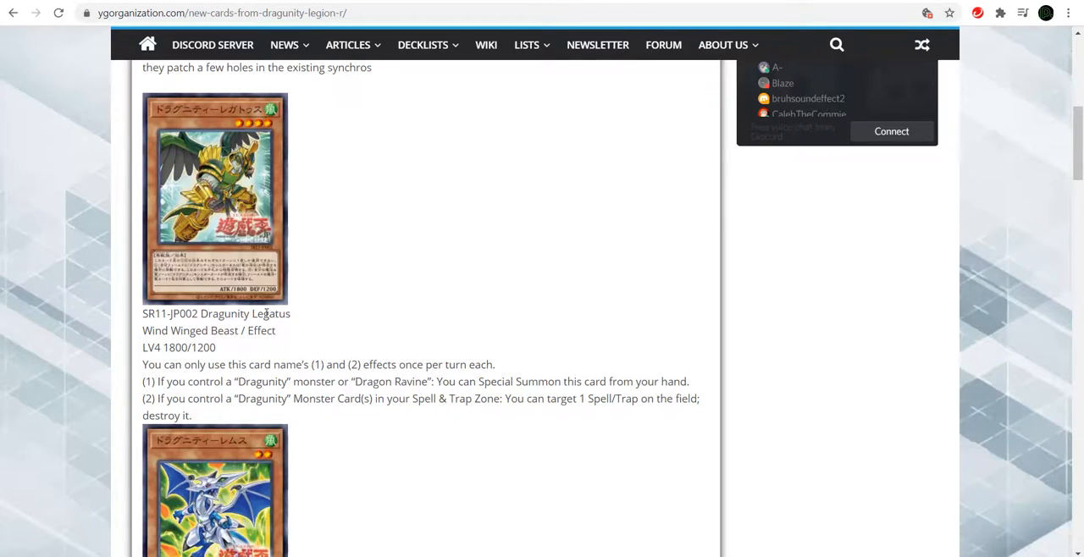
mouse_move(309, 312)
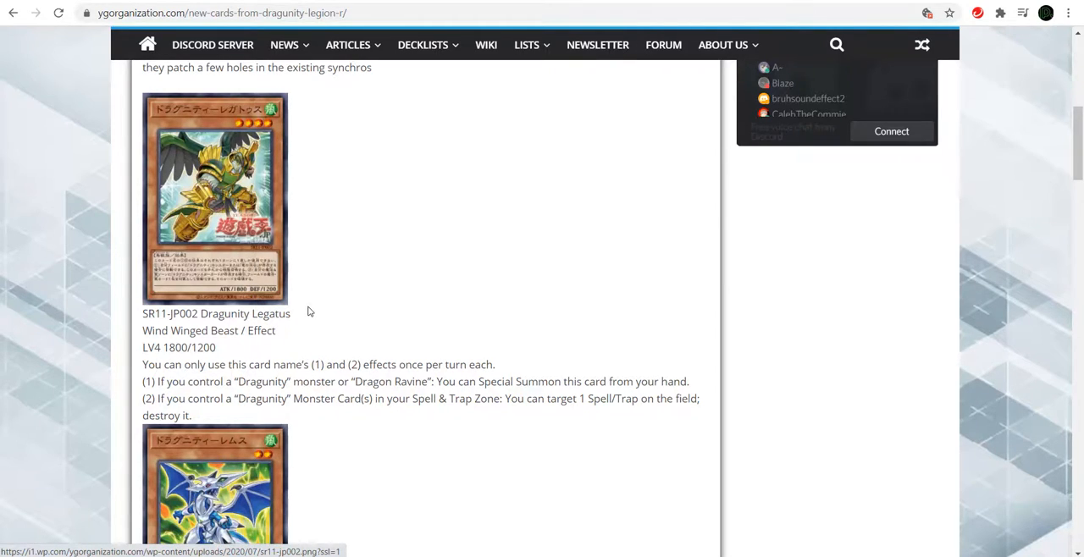
- Scroll past Dragunity Legatus to the SR11-JP003 Dragunity Remus card and its effect
scroll(down, 3)
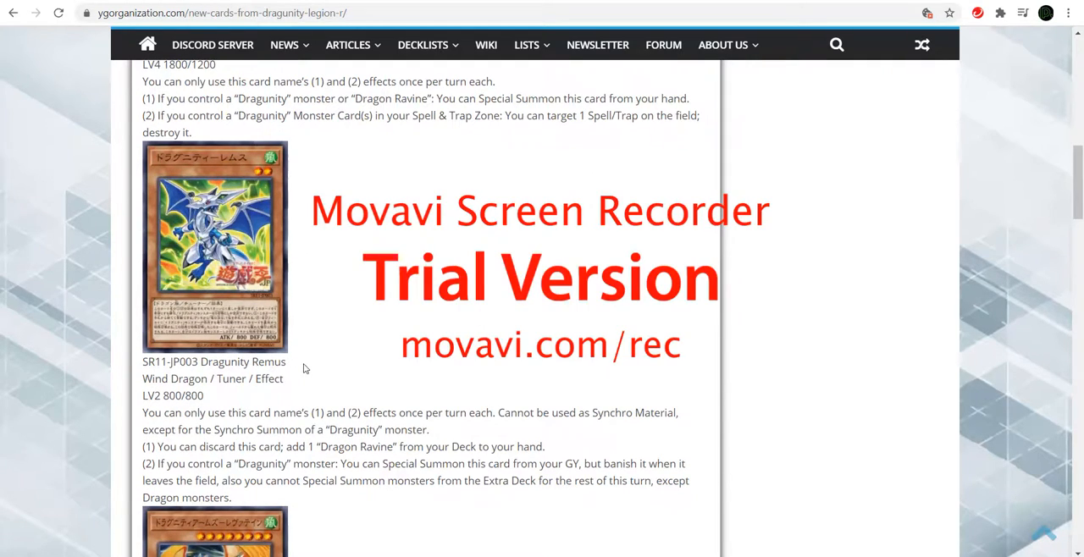
mouse_move(297, 224)
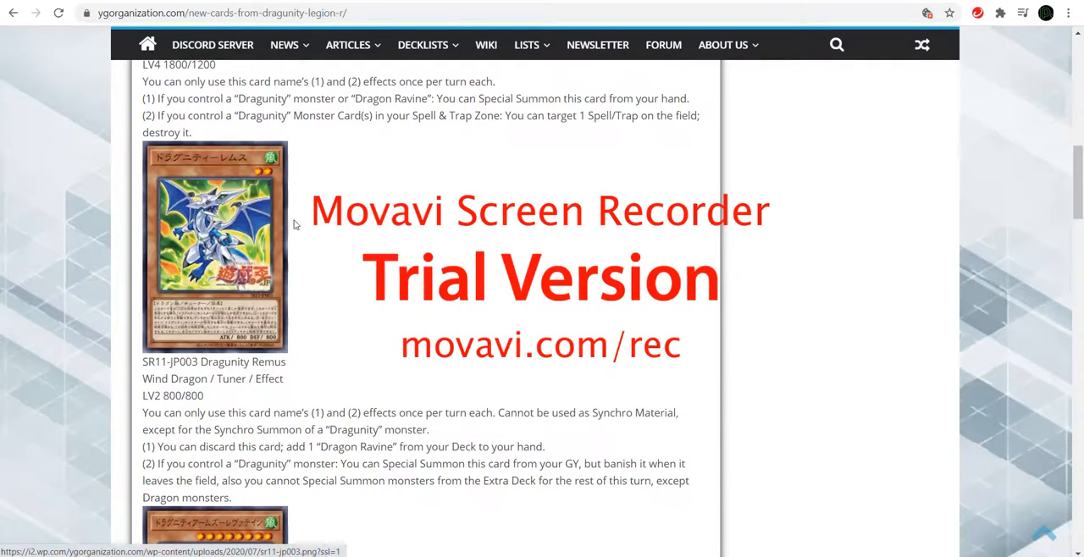
mouse_move(280, 247)
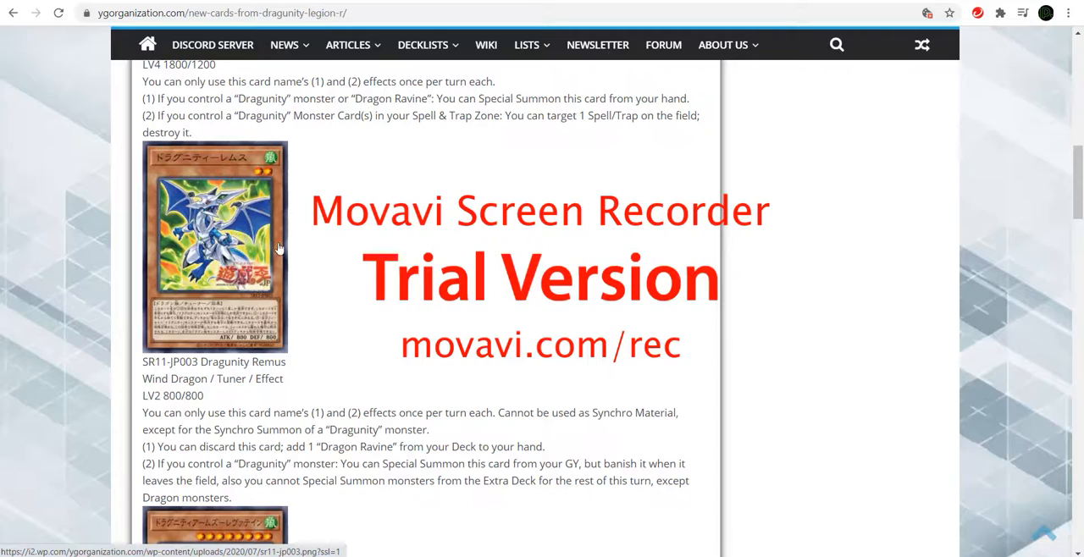
mouse_move(210, 243)
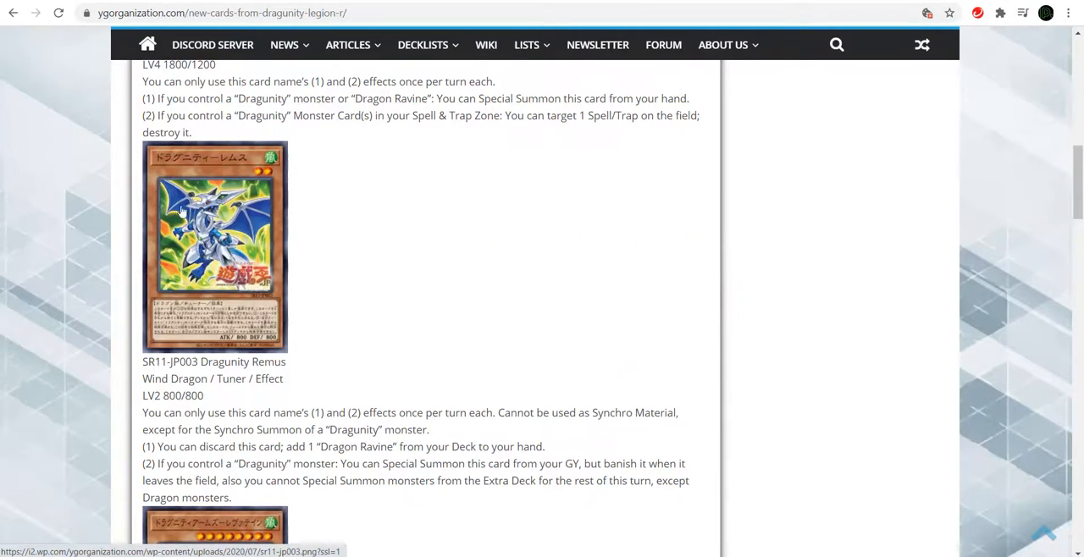
mouse_move(196, 188)
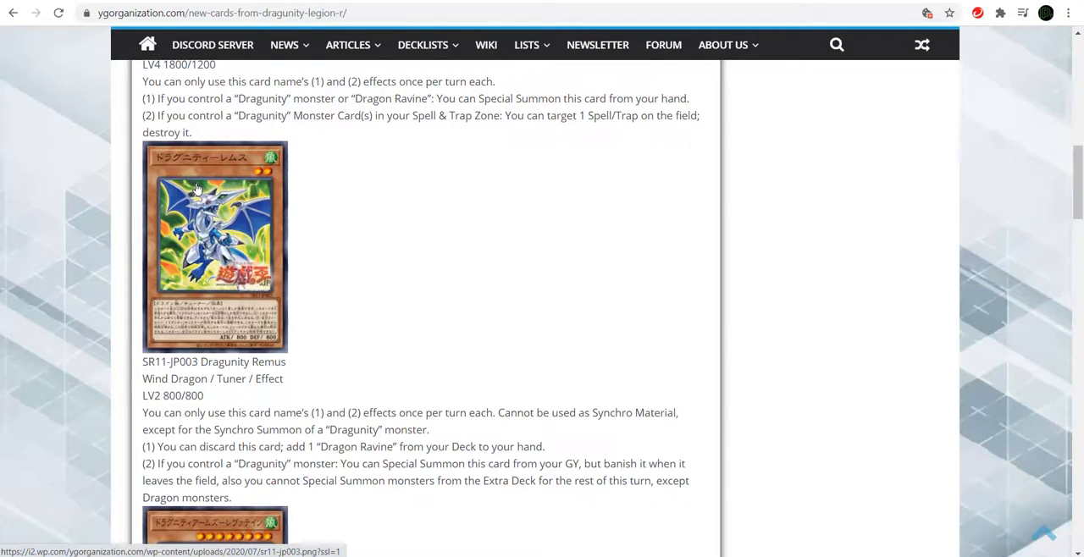
mouse_move(193, 287)
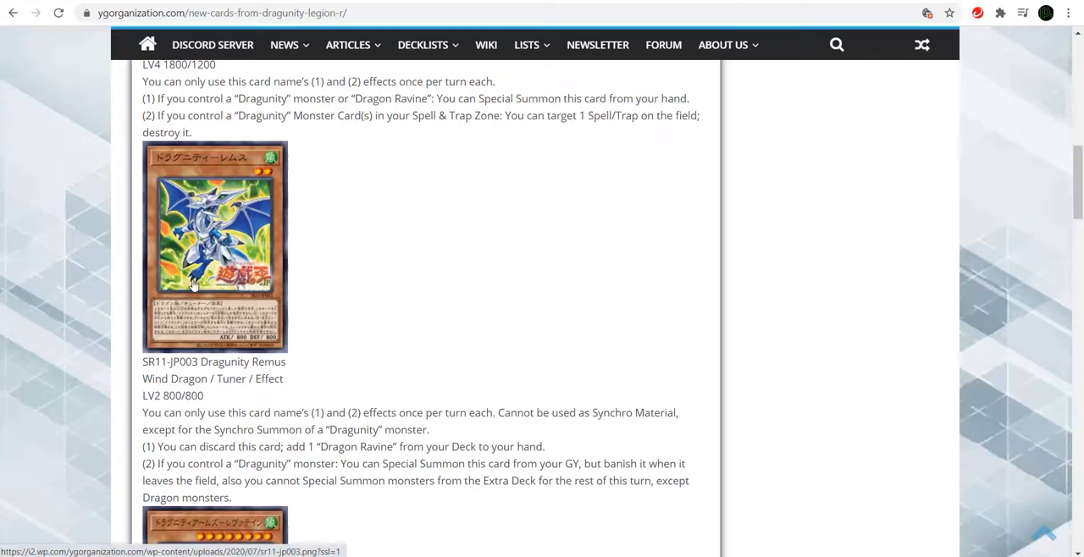
mouse_move(263, 364)
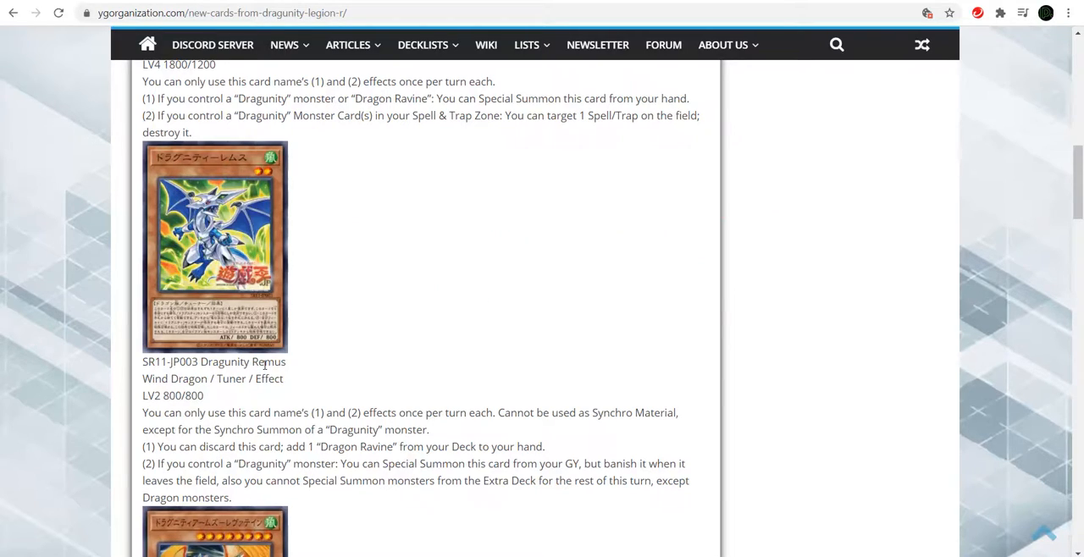
mouse_move(14, 232)
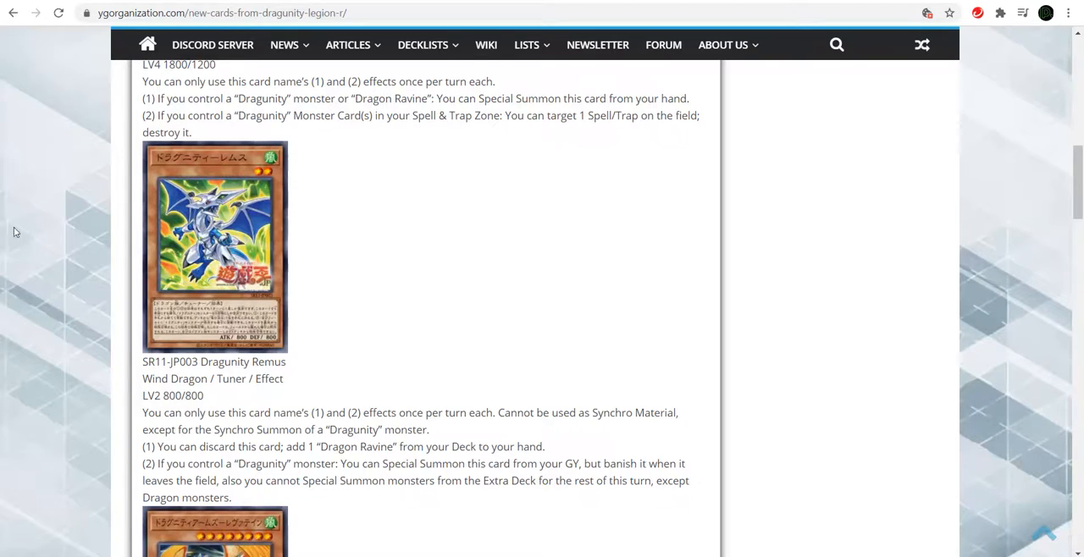
mouse_move(339, 283)
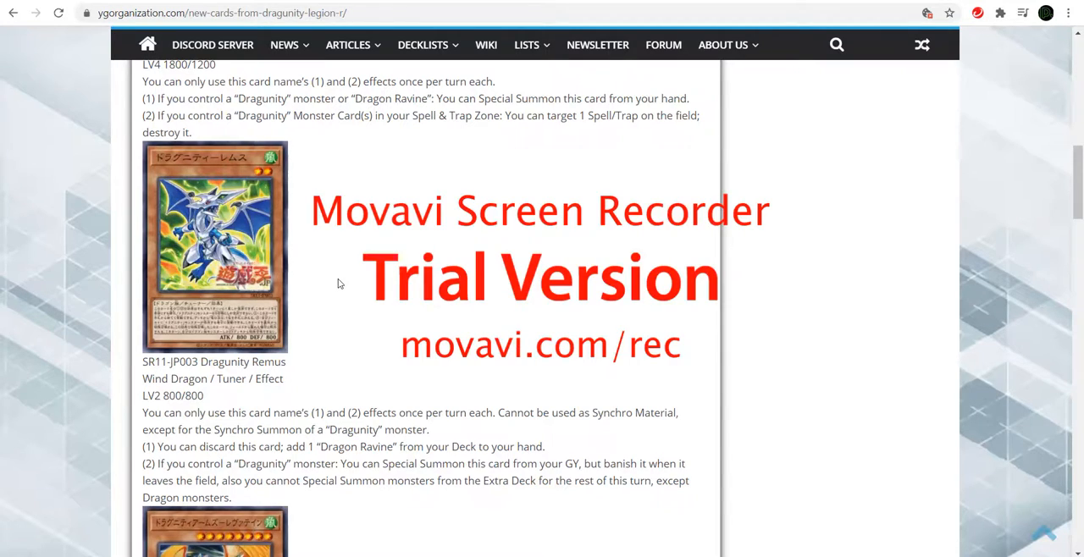
scroll(down, 3)
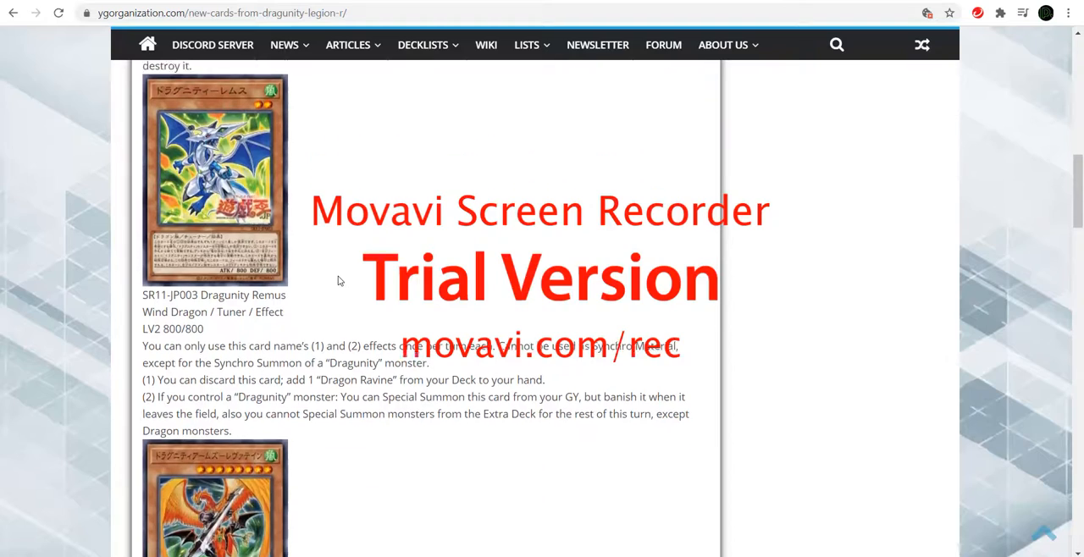
- Scroll past Arma Leyvaten and Arma Mystletainn to the SR11-JP012 Dragunity Aklys card
scroll(down, 3)
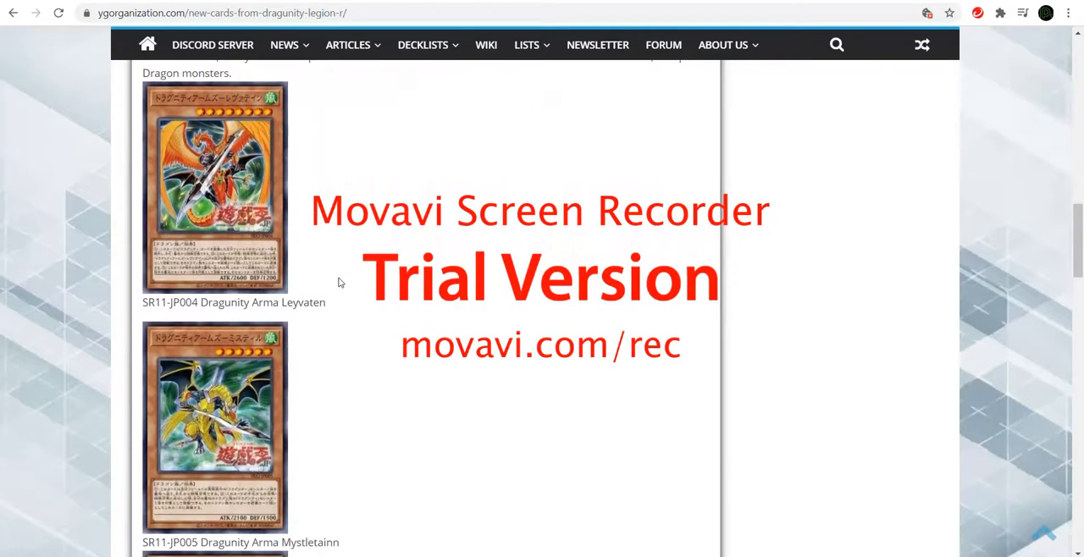
mouse_move(307, 264)
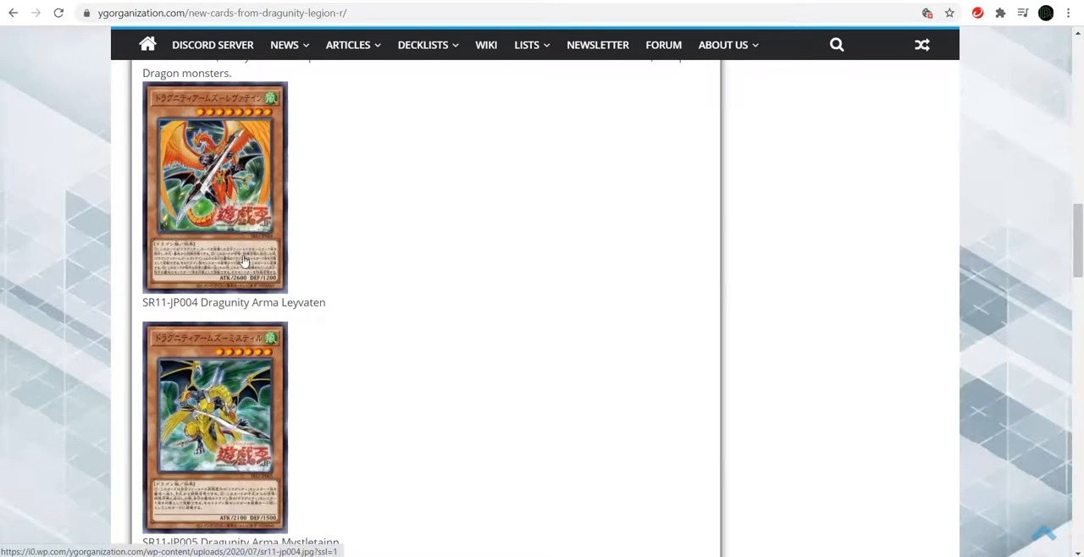
mouse_move(356, 303)
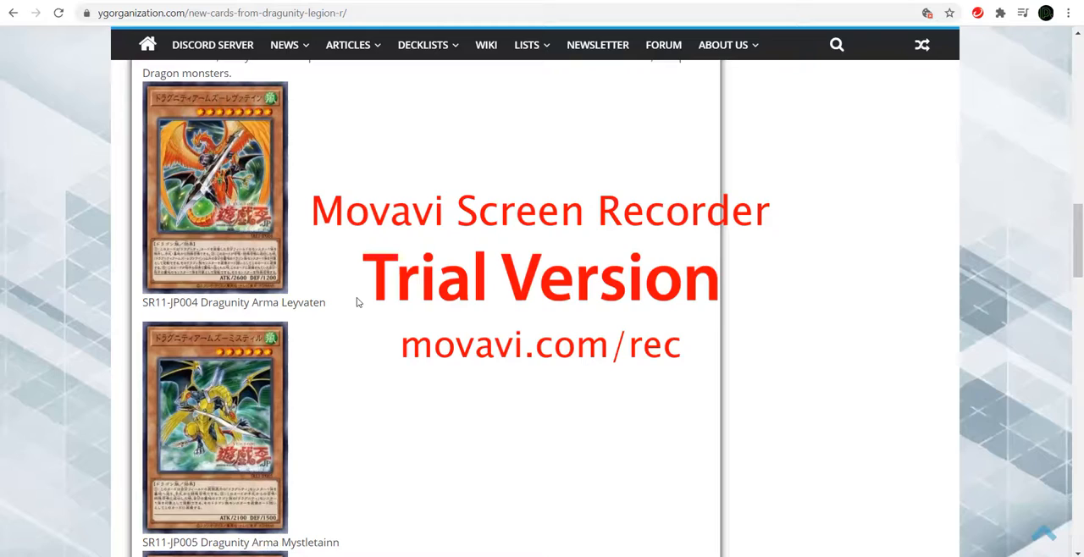
scroll(down, 3)
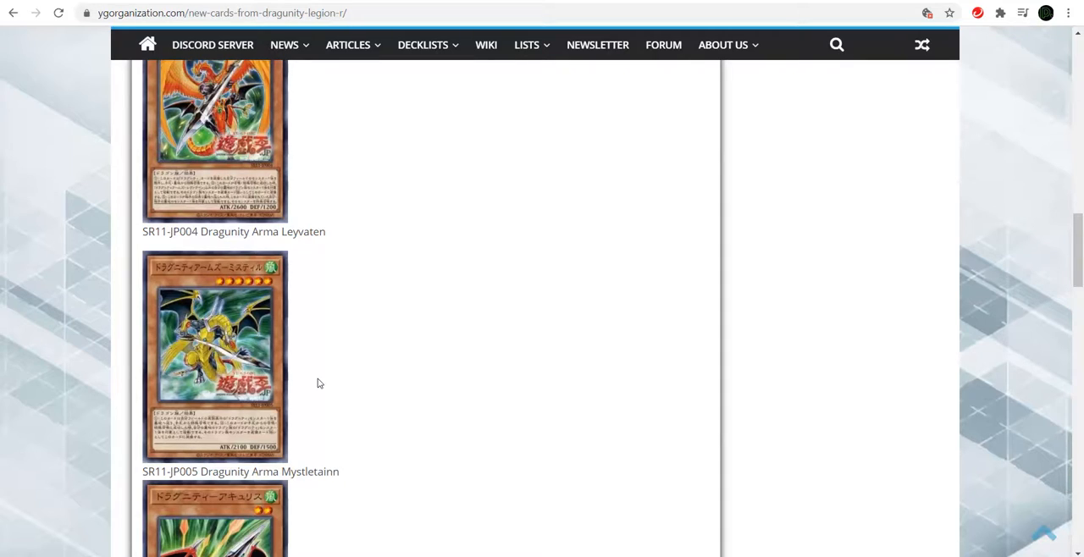
scroll(up, 3)
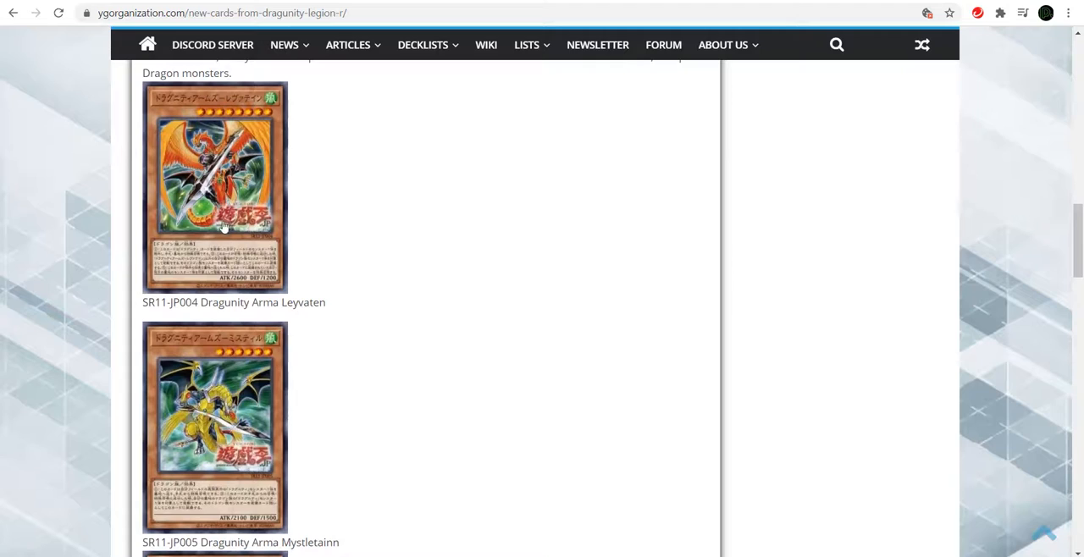
mouse_move(322, 232)
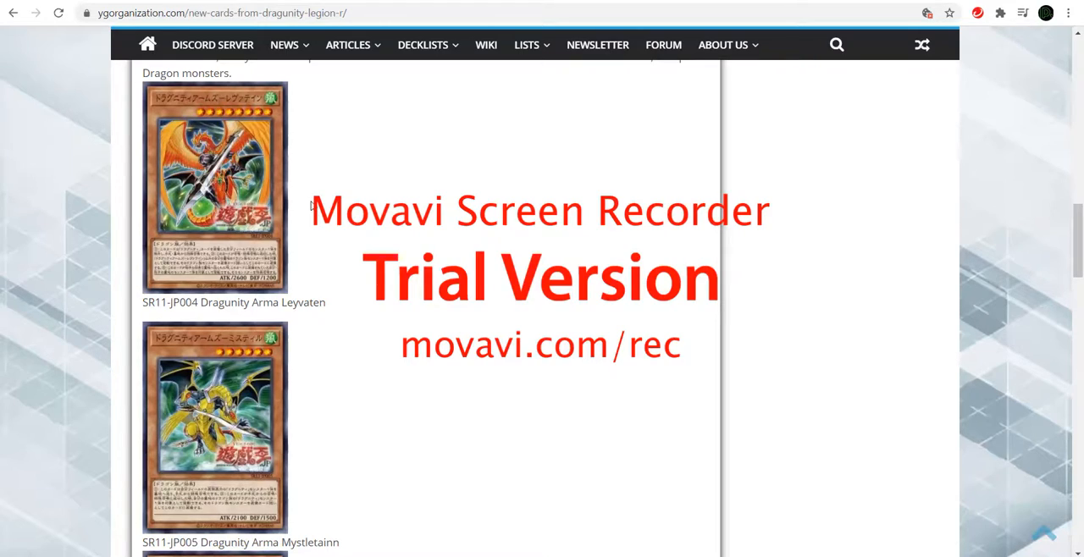
mouse_move(346, 272)
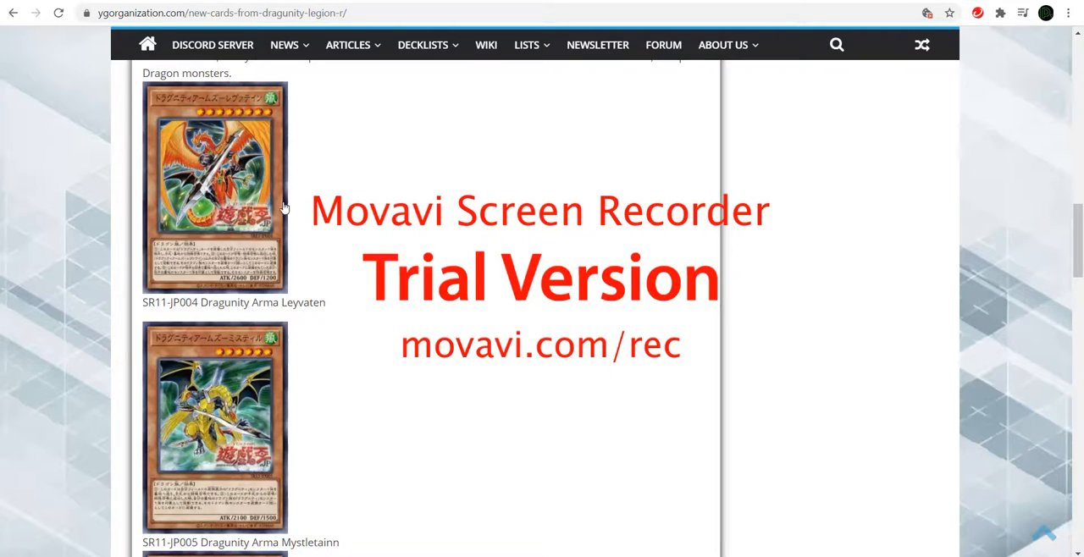
mouse_move(238, 245)
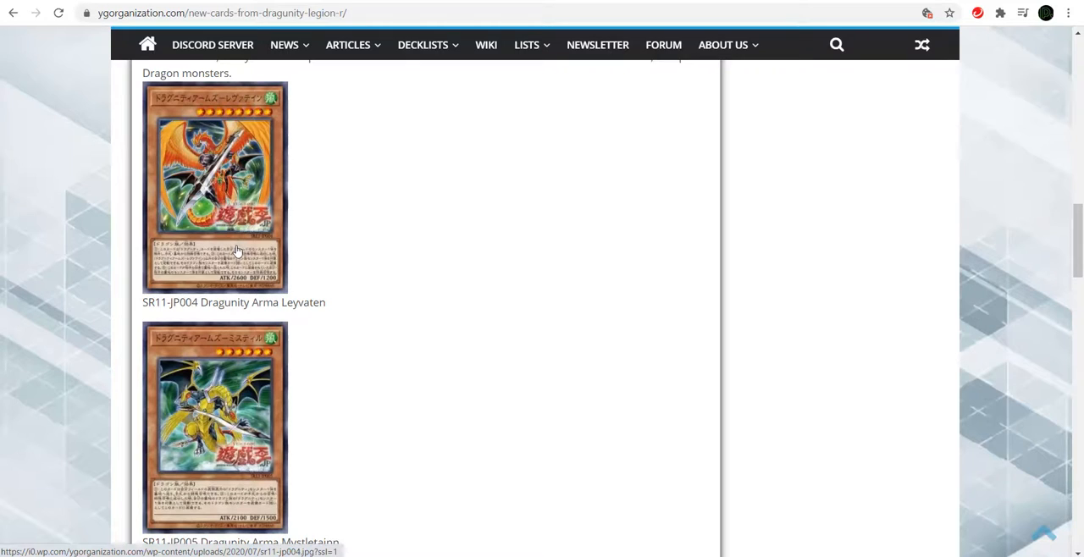
mouse_move(221, 260)
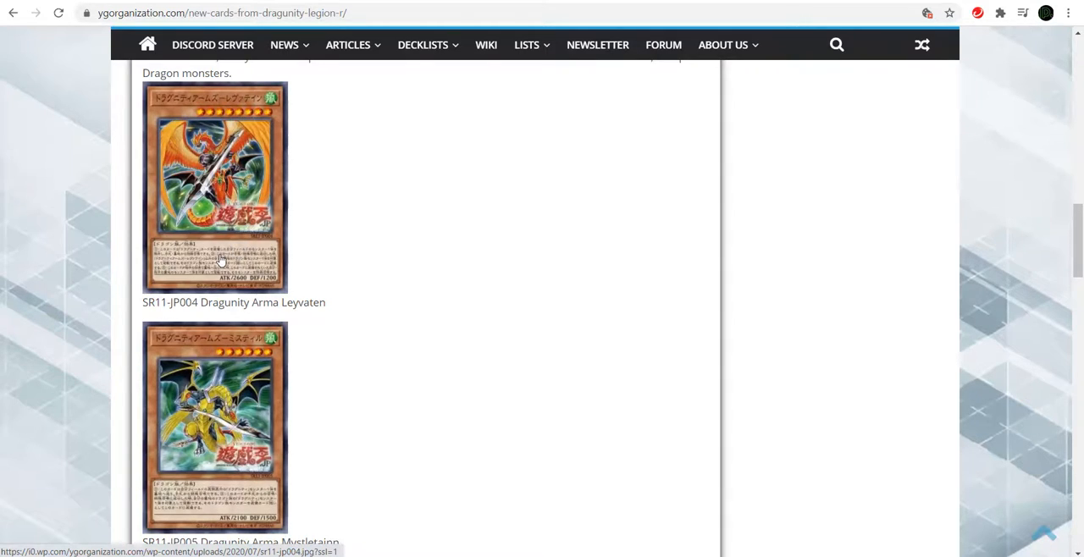
scroll(down, 3)
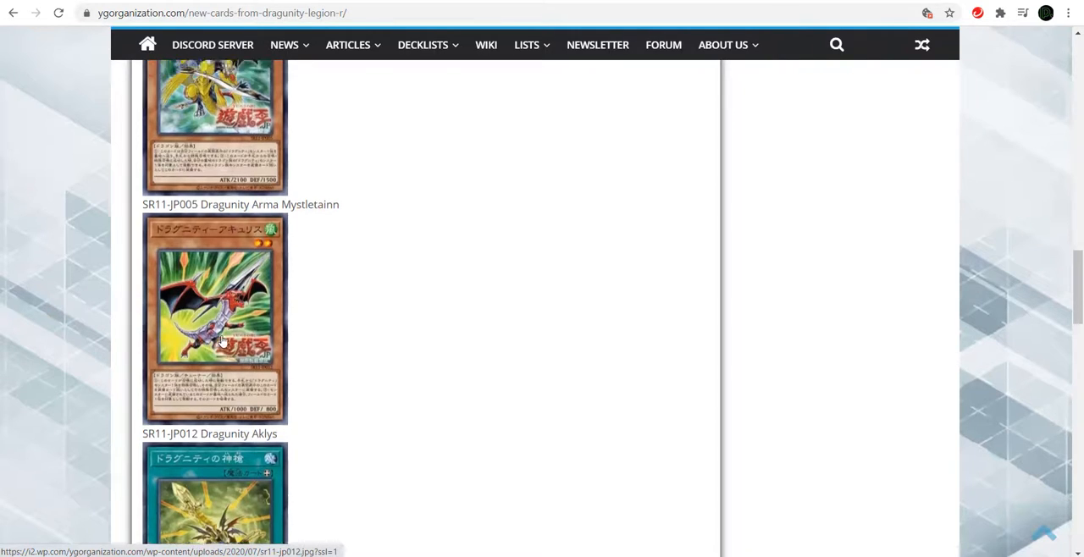
scroll(up, 3)
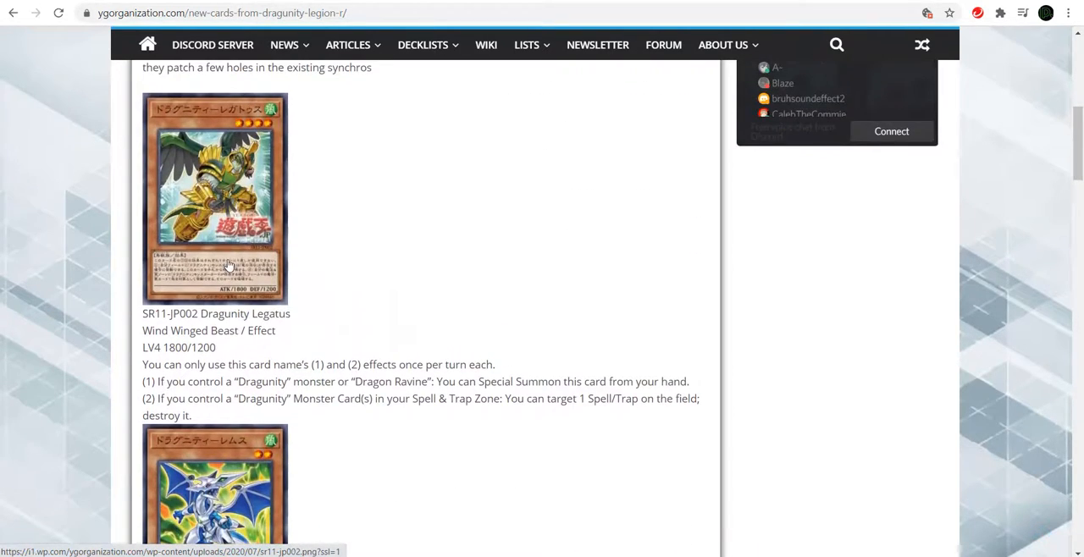
scroll(down, 3)
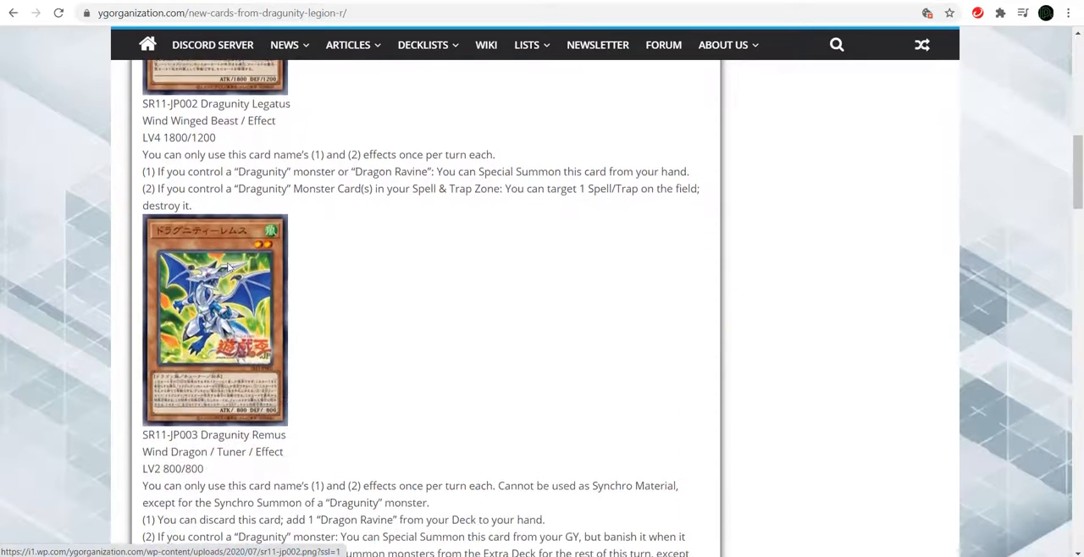
scroll(down, 3)
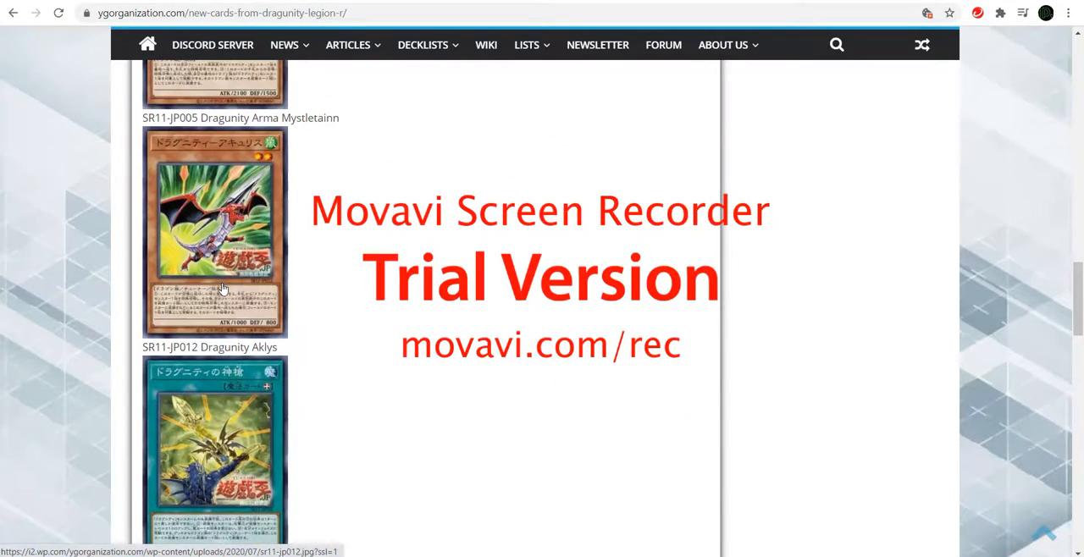
scroll(down, 3)
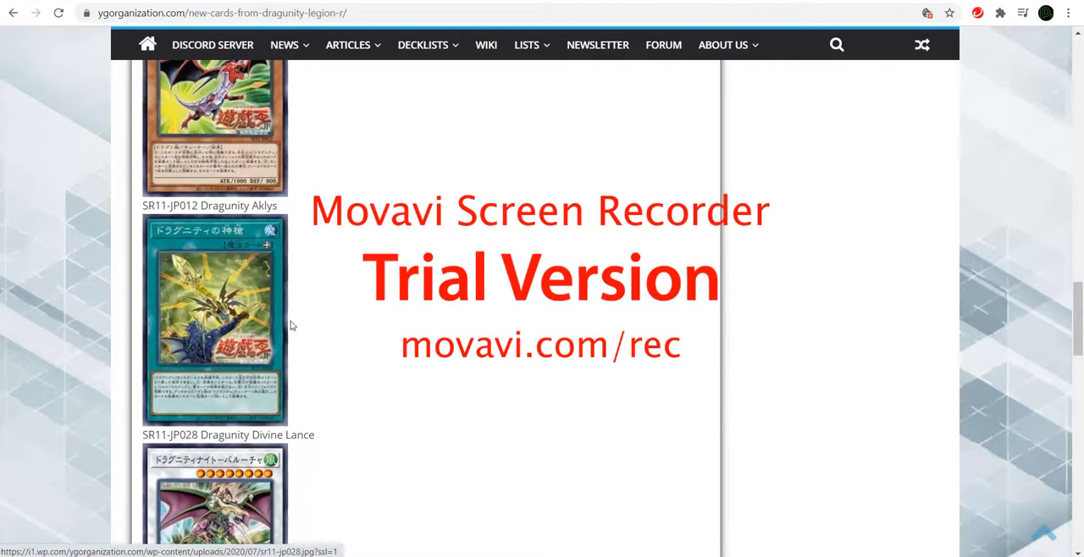
mouse_move(308, 405)
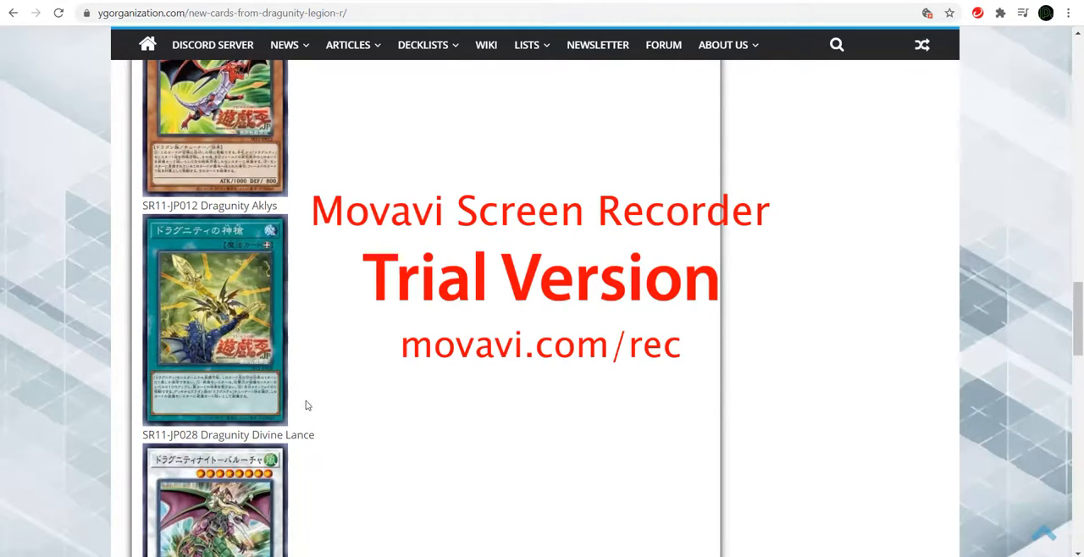
mouse_move(295, 399)
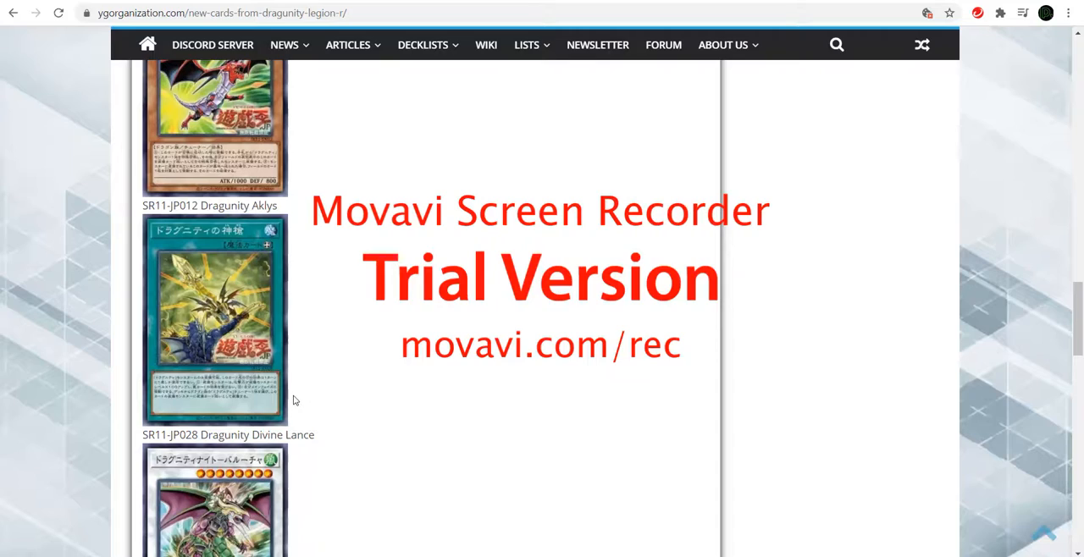
mouse_move(289, 405)
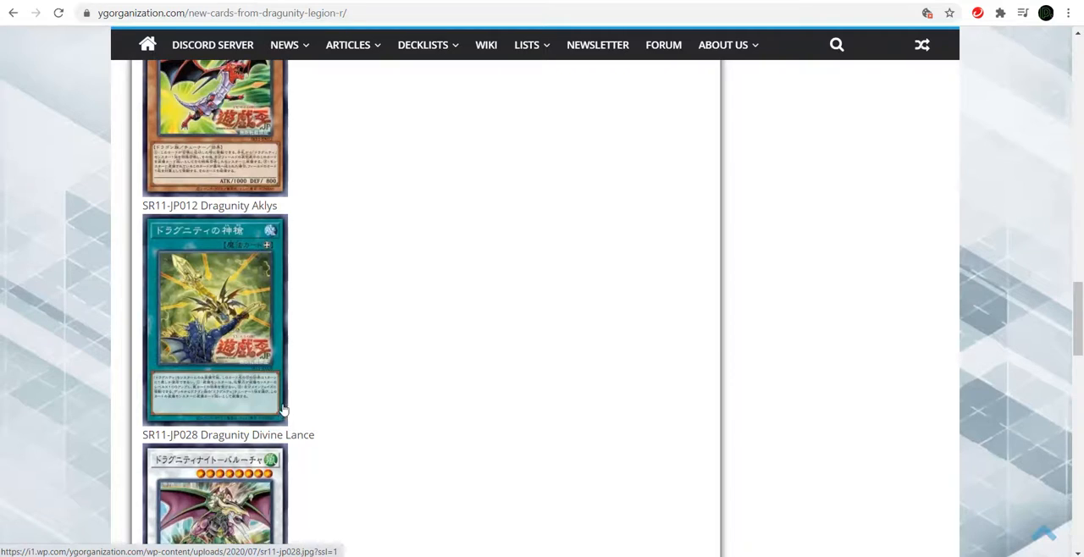
- Scroll below Divine Lance to the Dragunity Knight – Barcha and Gae Dearg cards
scroll(down, 3)
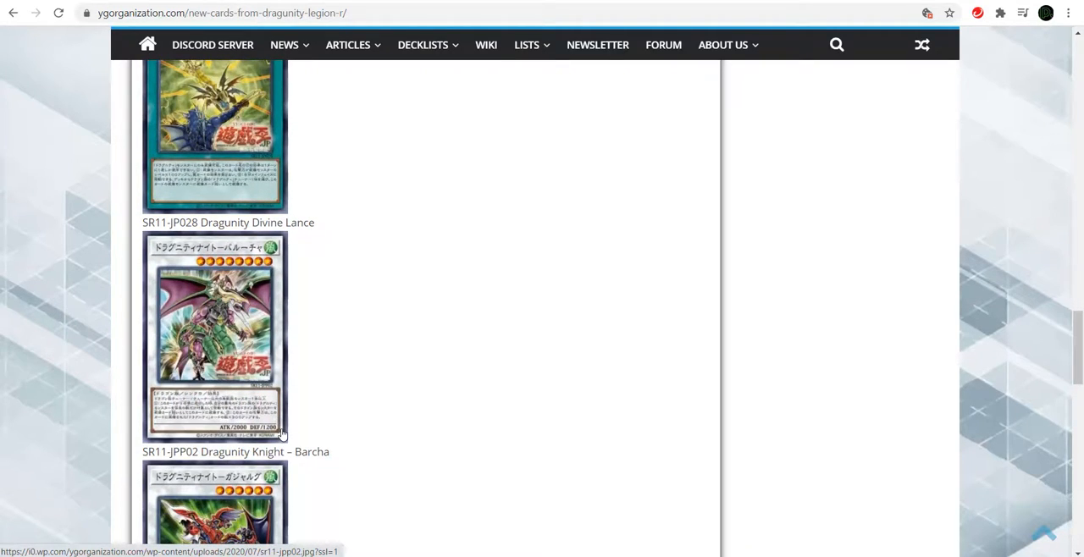
mouse_move(165, 345)
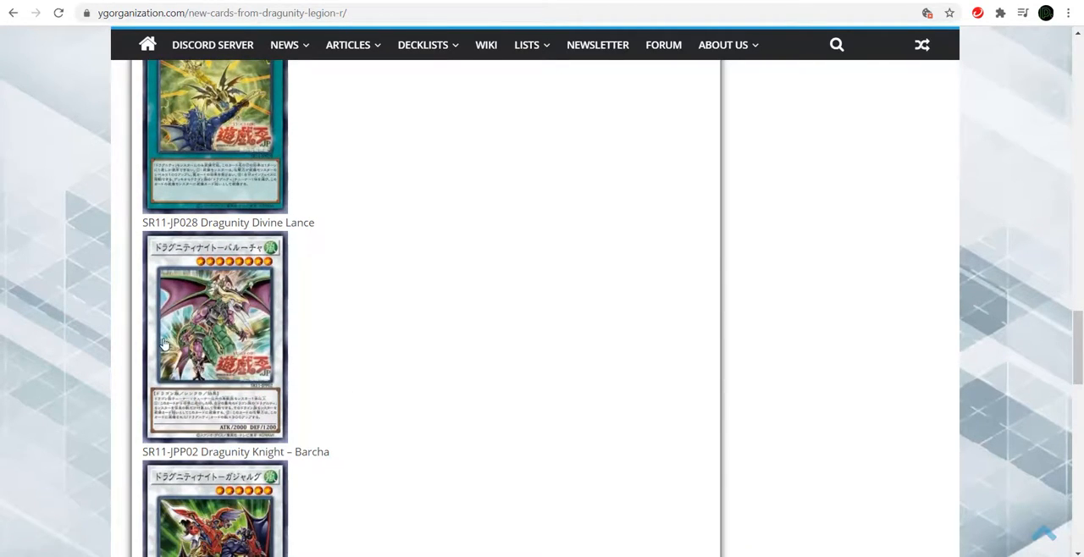
mouse_move(244, 365)
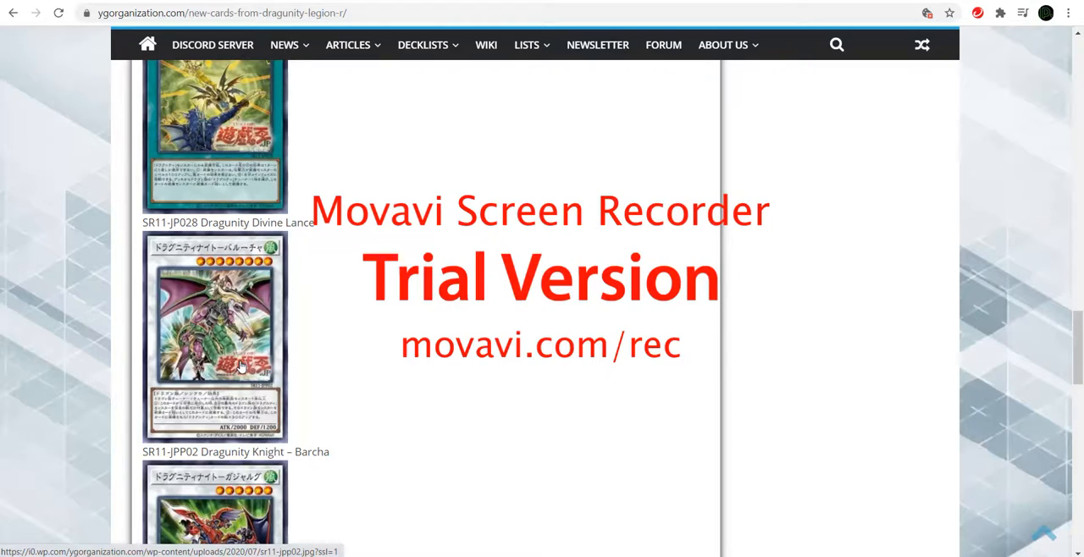
scroll(down, 3)
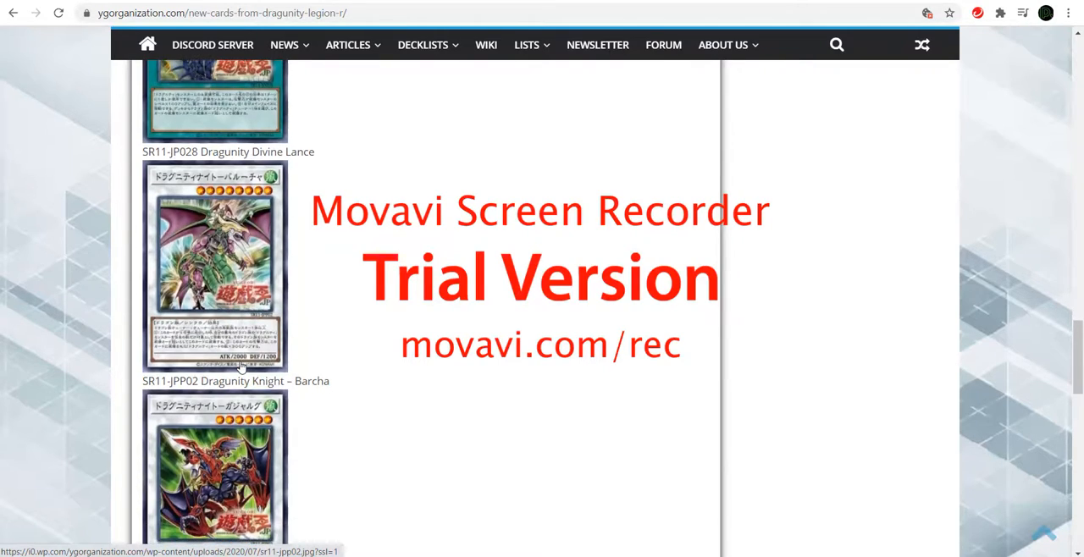
scroll(down, 3)
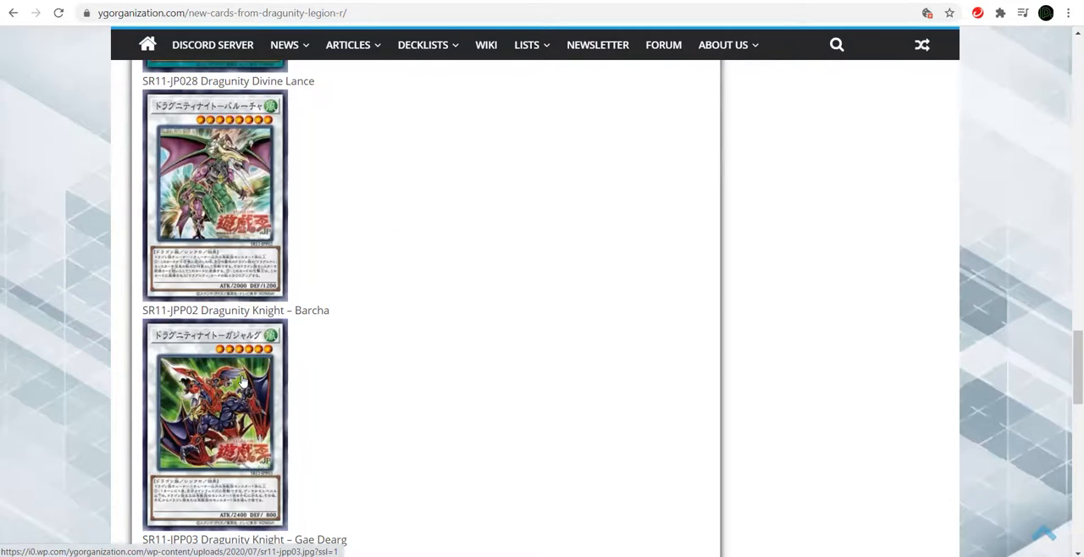
mouse_move(233, 210)
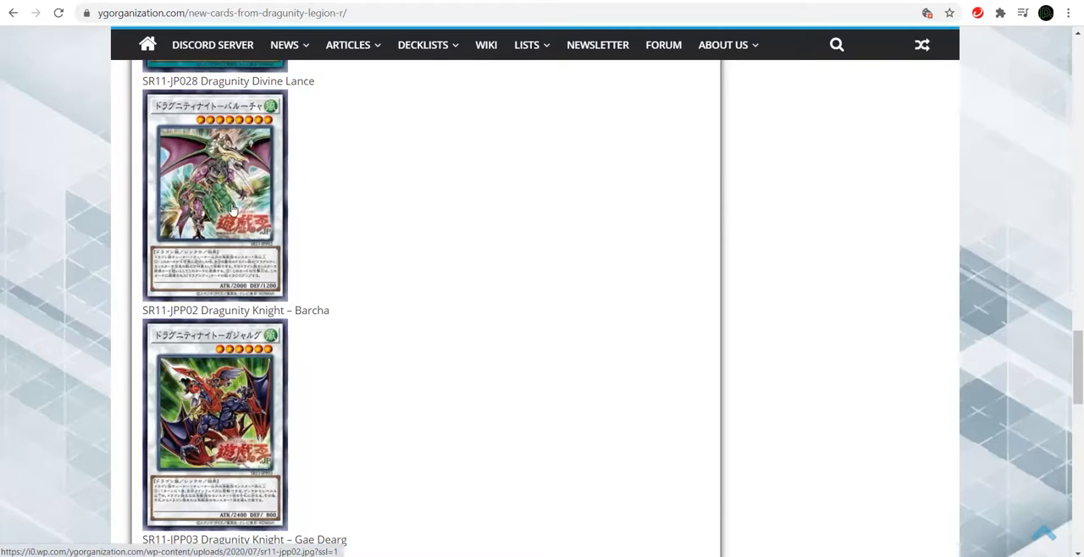
mouse_move(273, 385)
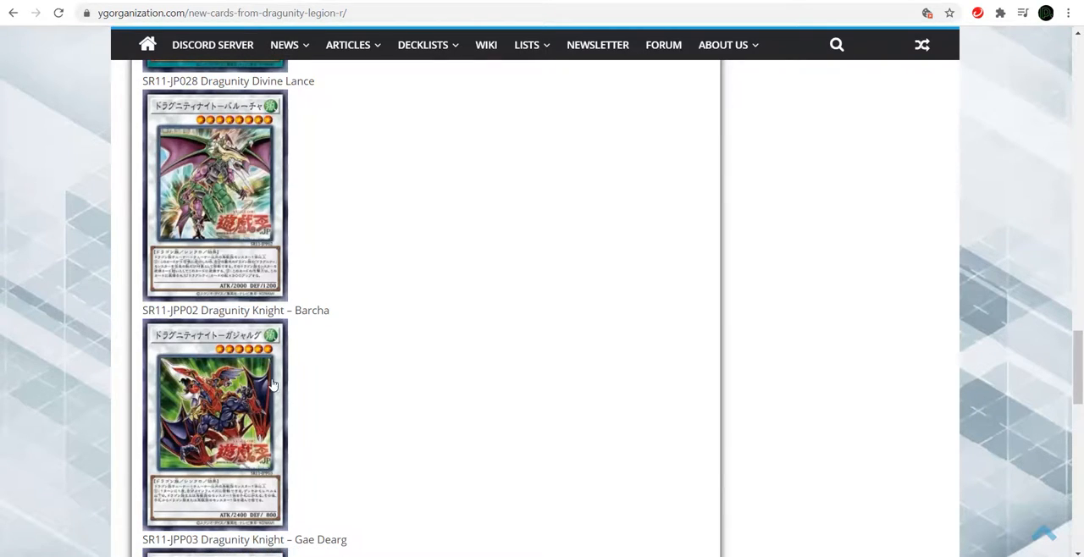
- Scroll past Dragunity Knight – Vajrayana to Dragon Ravine and the closing source link
scroll(down, 3)
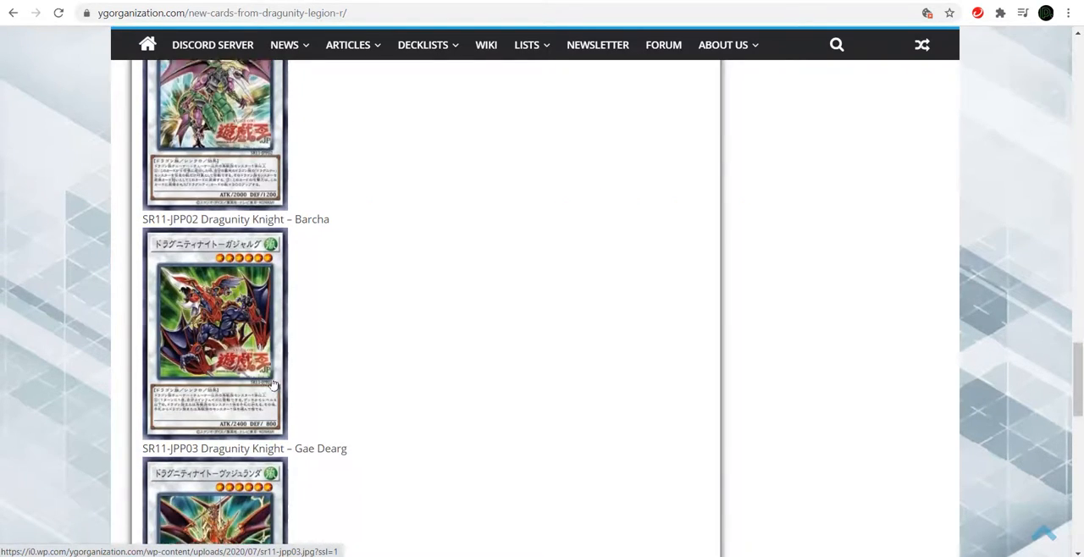
scroll(down, 3)
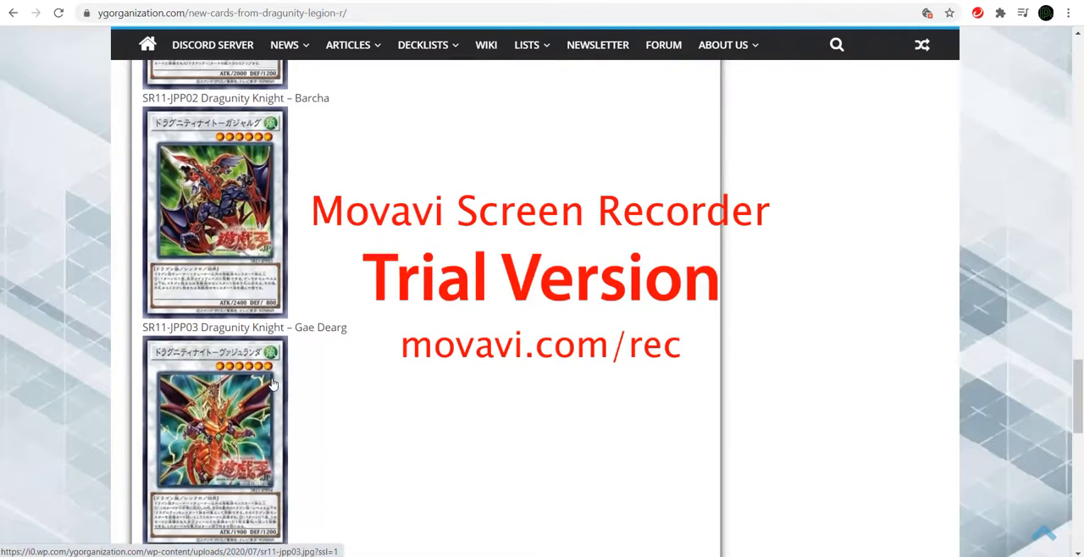
mouse_move(235, 226)
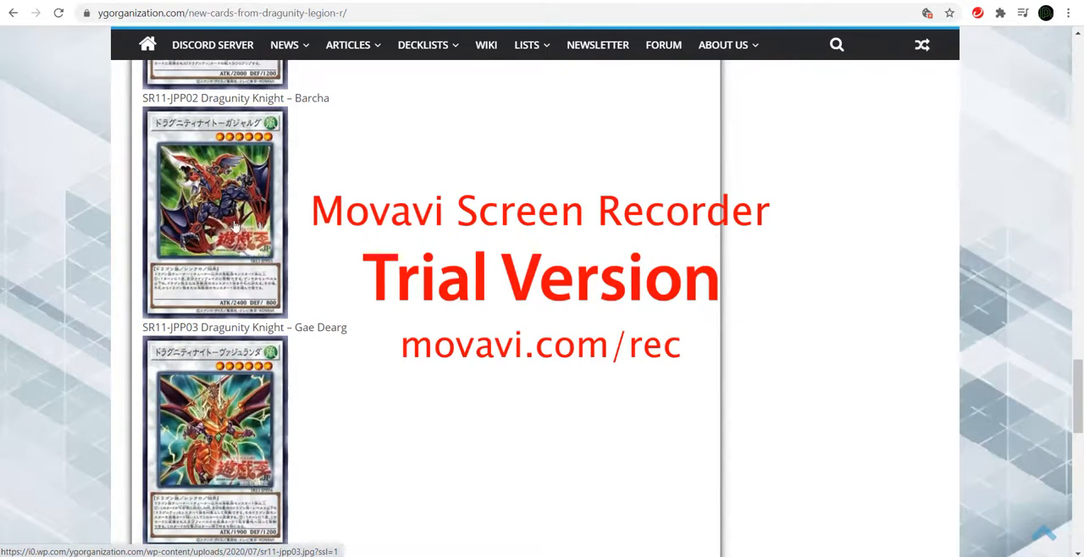
mouse_move(434, 259)
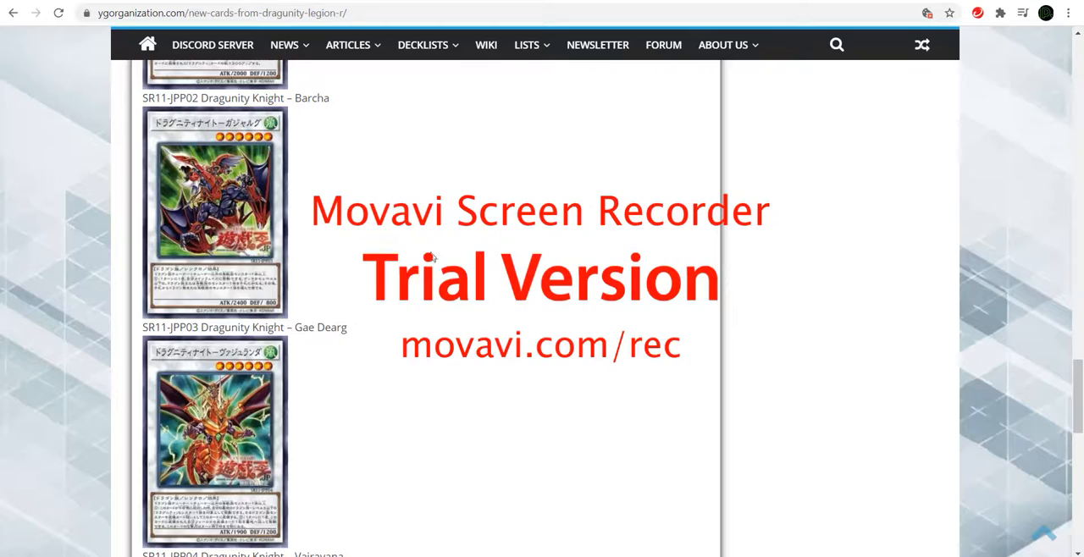
mouse_move(353, 257)
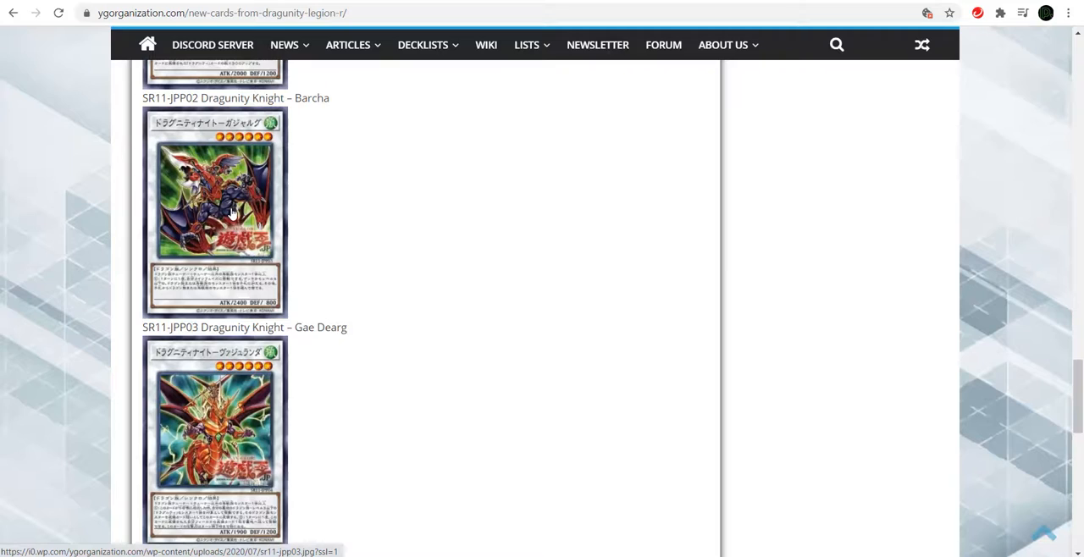
mouse_move(234, 252)
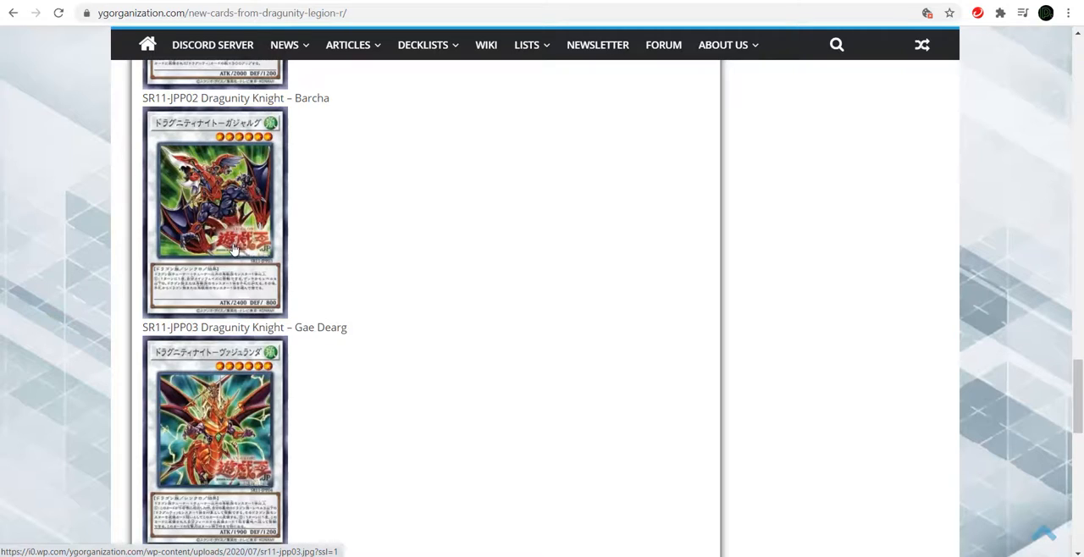
scroll(down, 3)
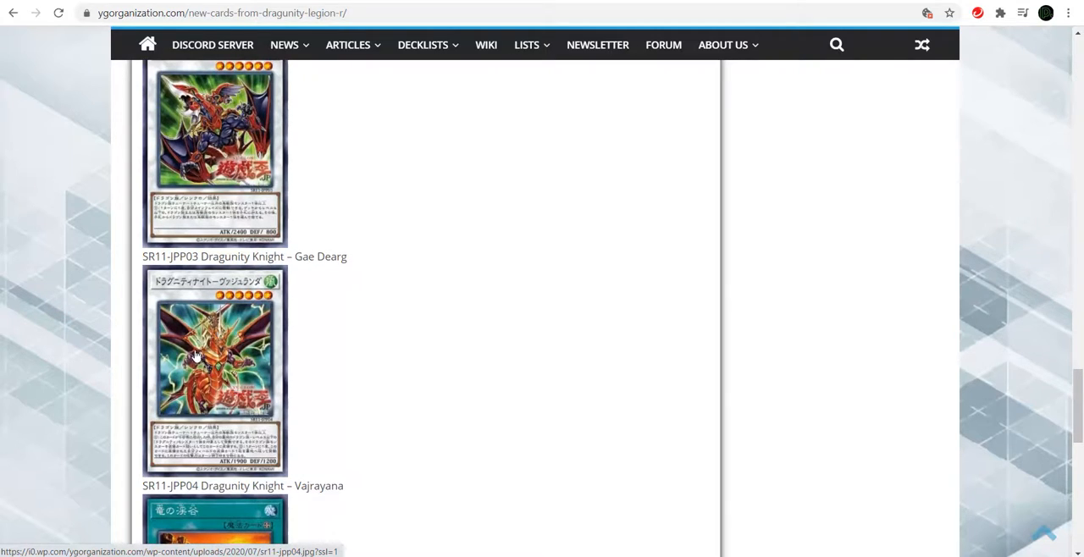
mouse_move(277, 354)
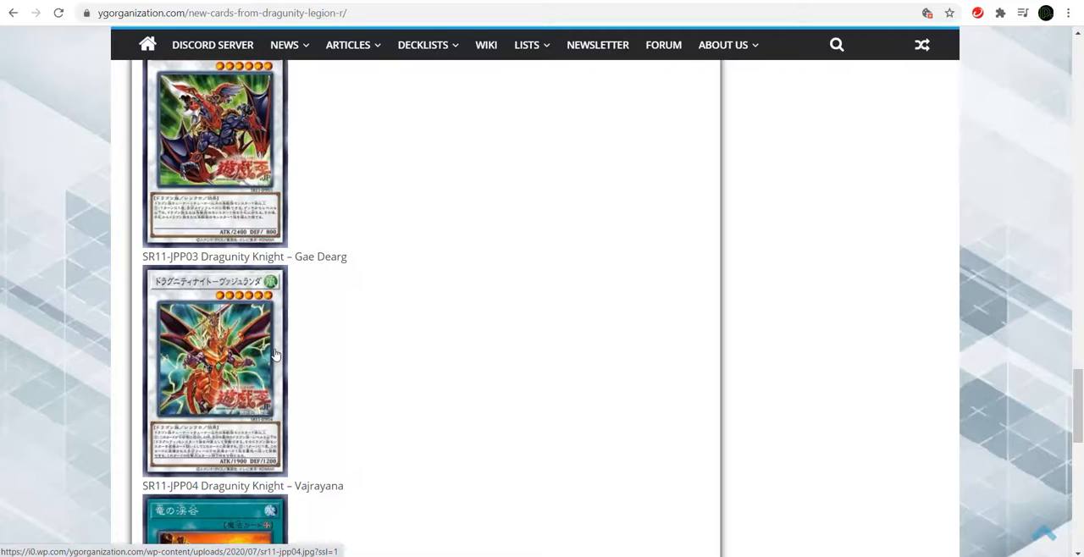
mouse_move(321, 453)
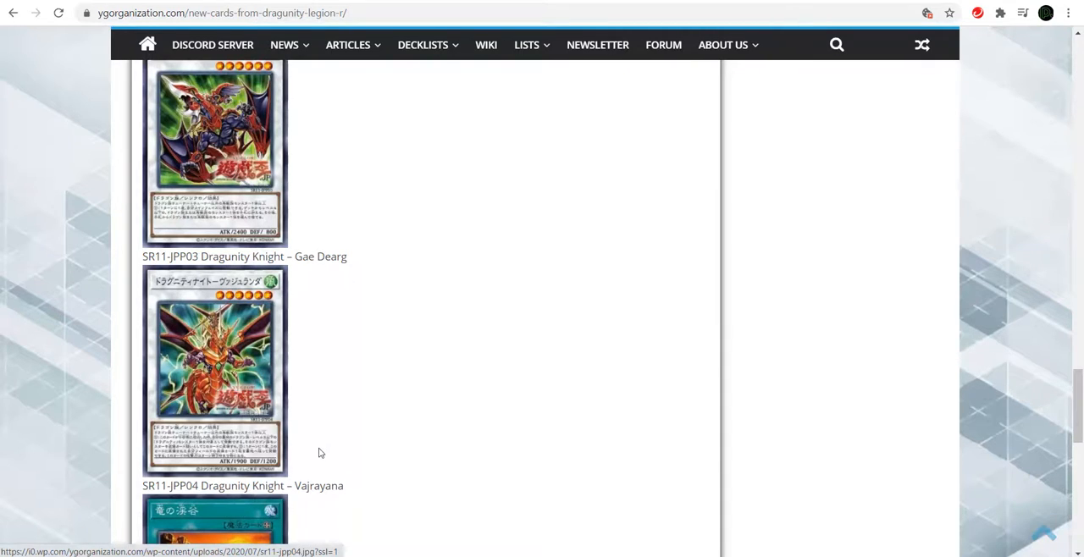
scroll(down, 3)
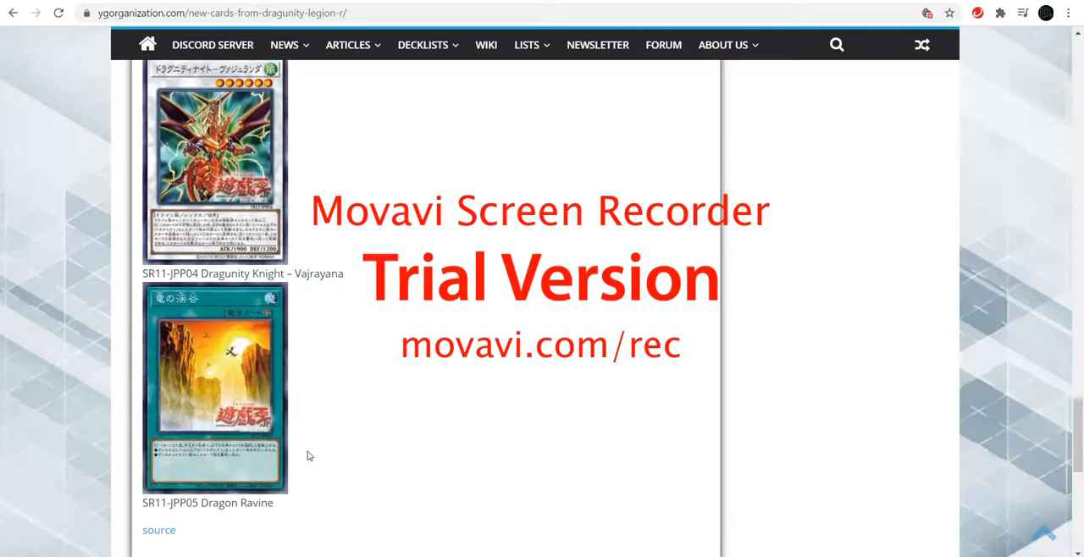
mouse_move(227, 390)
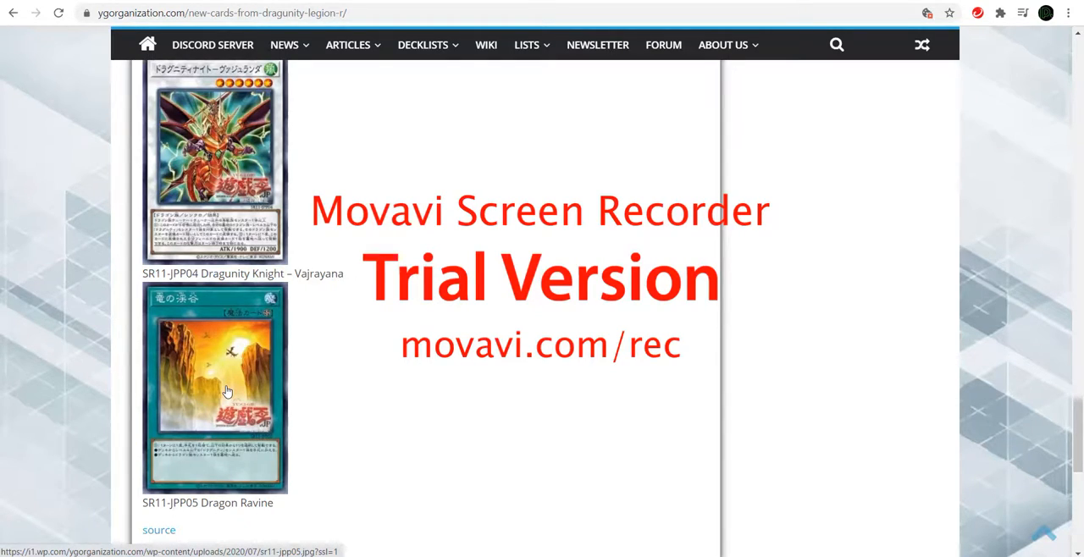
mouse_move(295, 504)
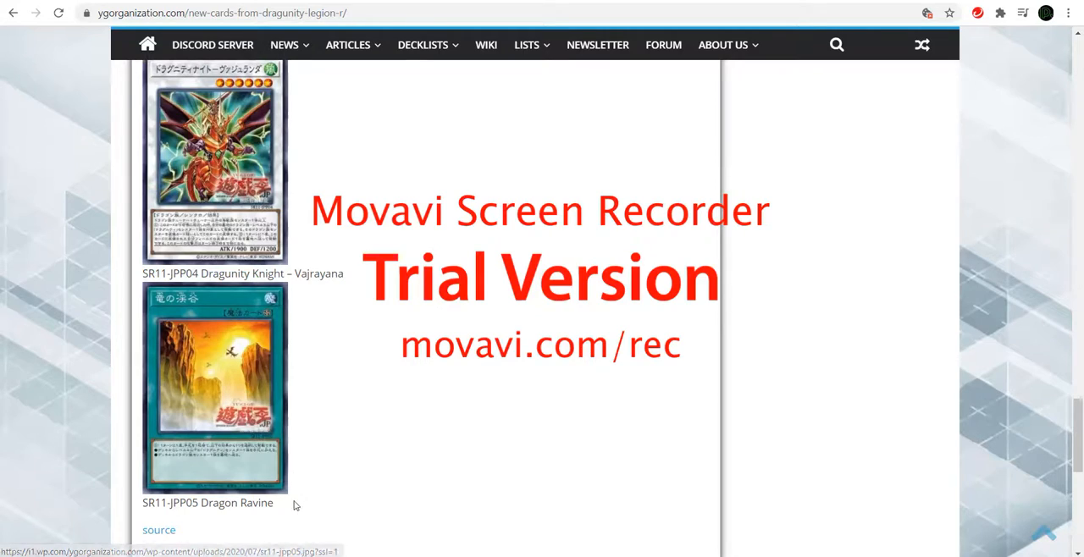
- Double-click near Dragon Ravine, then scroll up to Divine Lance and Dragunity Knight – Barcha
double_click(216, 502)
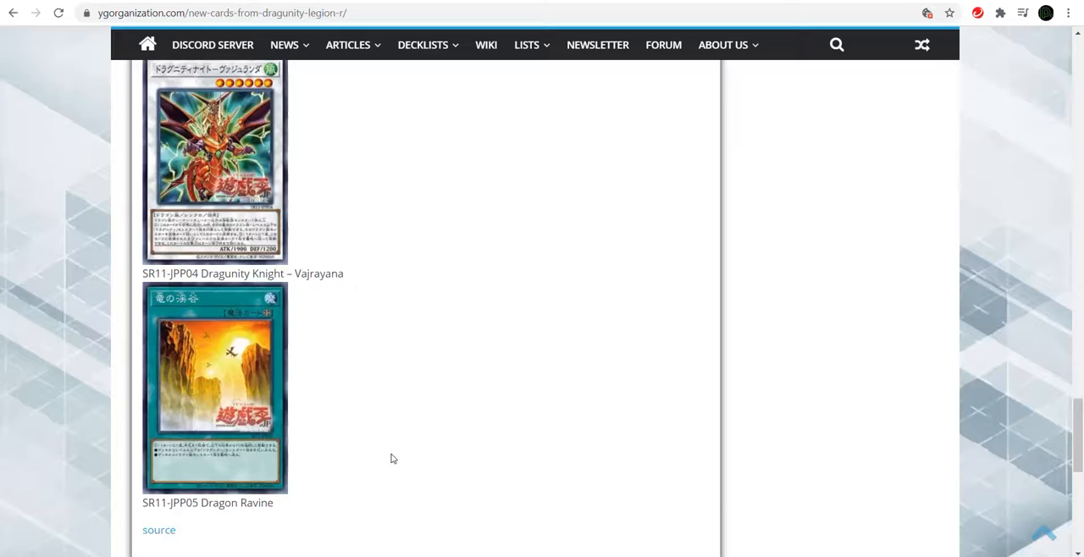
mouse_move(333, 460)
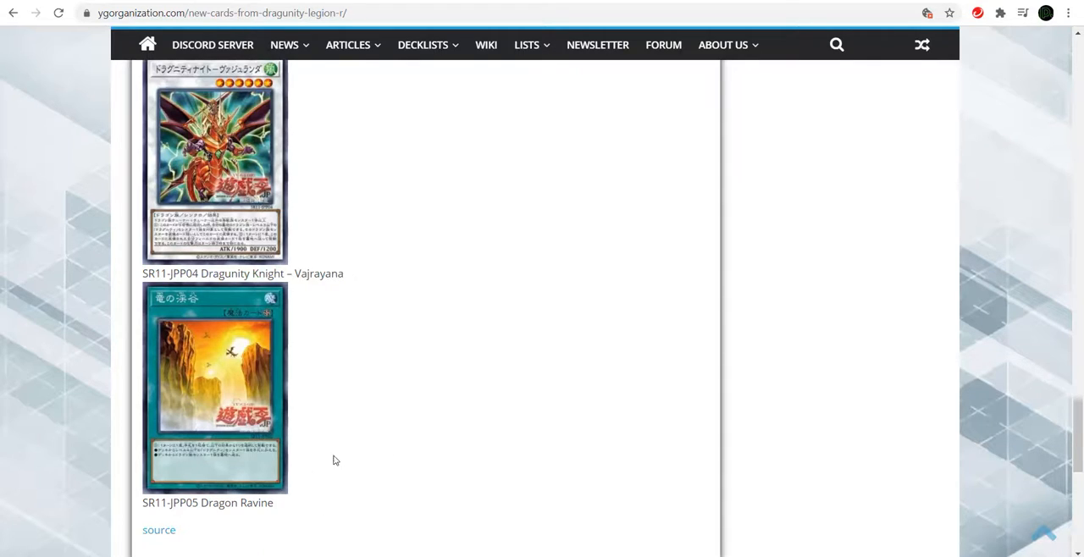
mouse_move(331, 456)
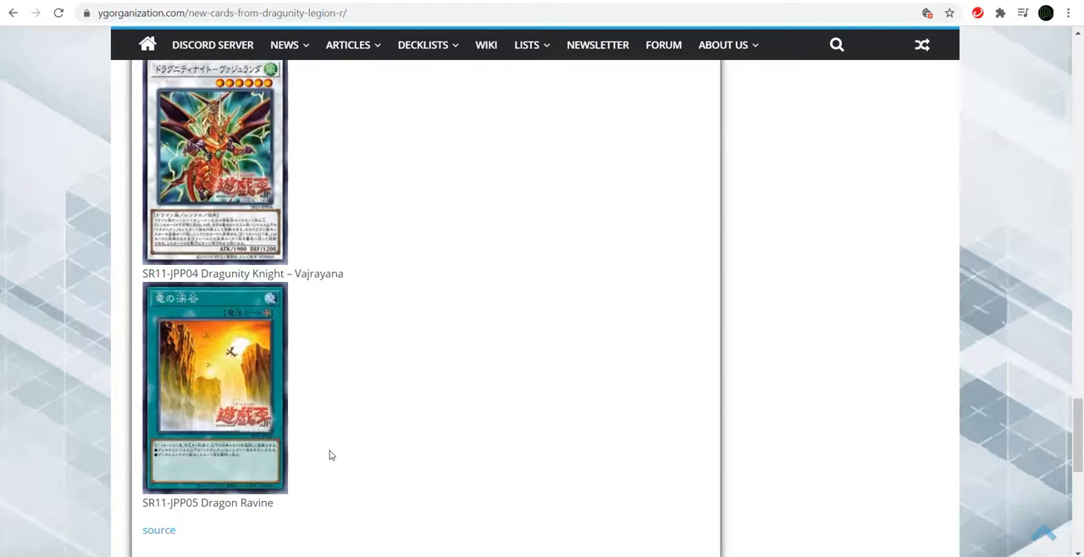
mouse_move(316, 489)
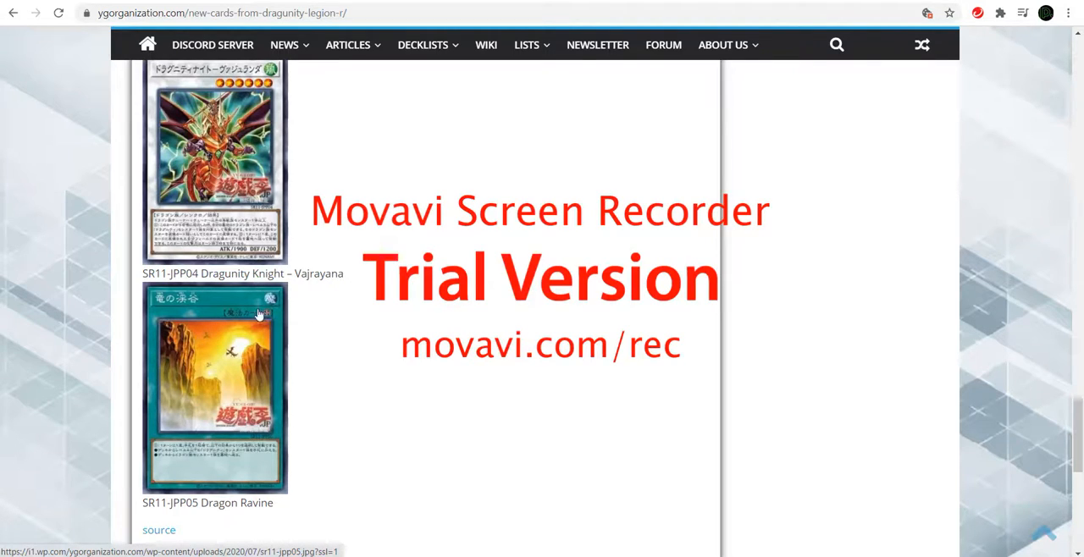
mouse_move(286, 430)
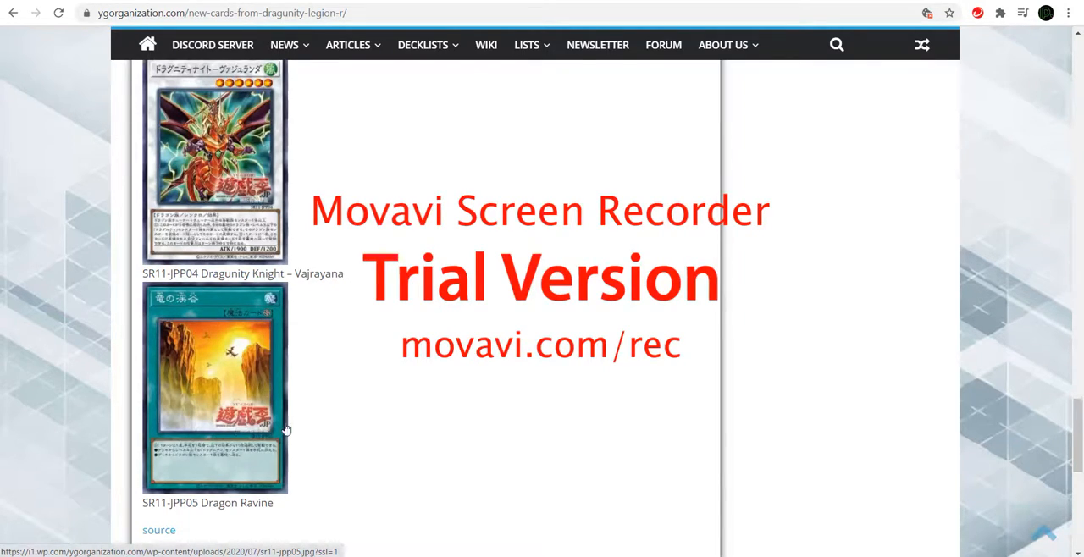
mouse_move(303, 381)
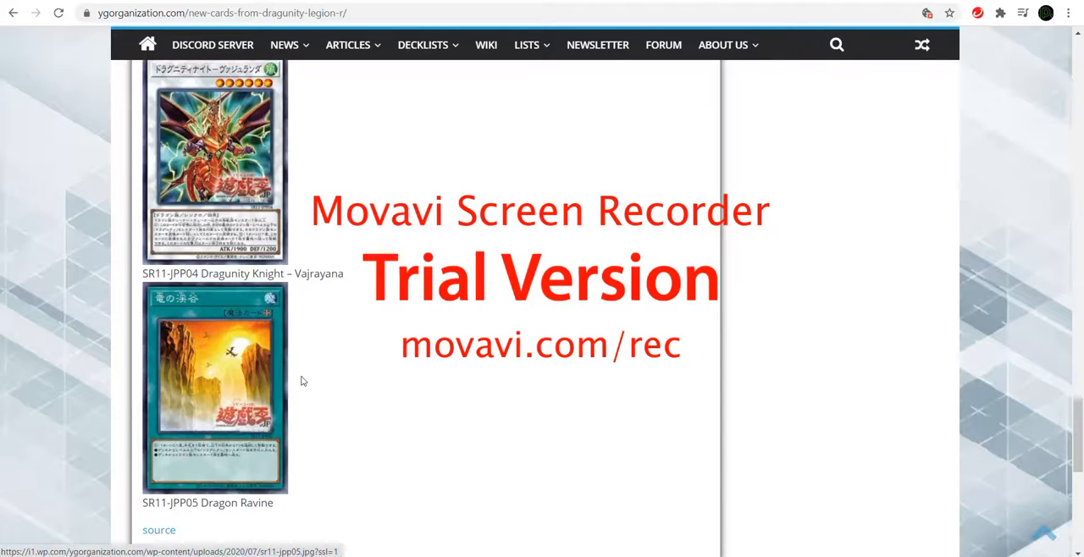
scroll(up, 3)
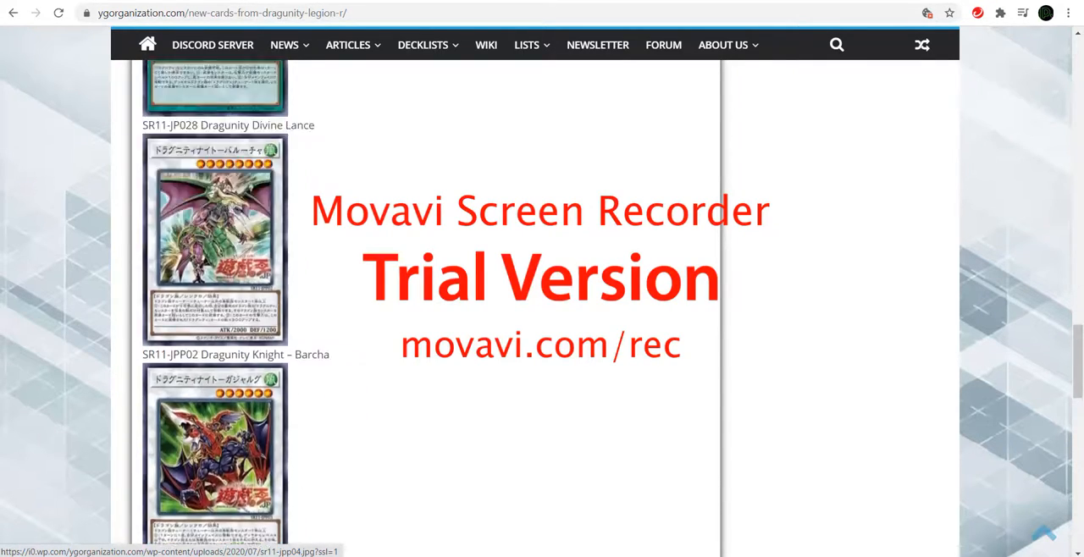